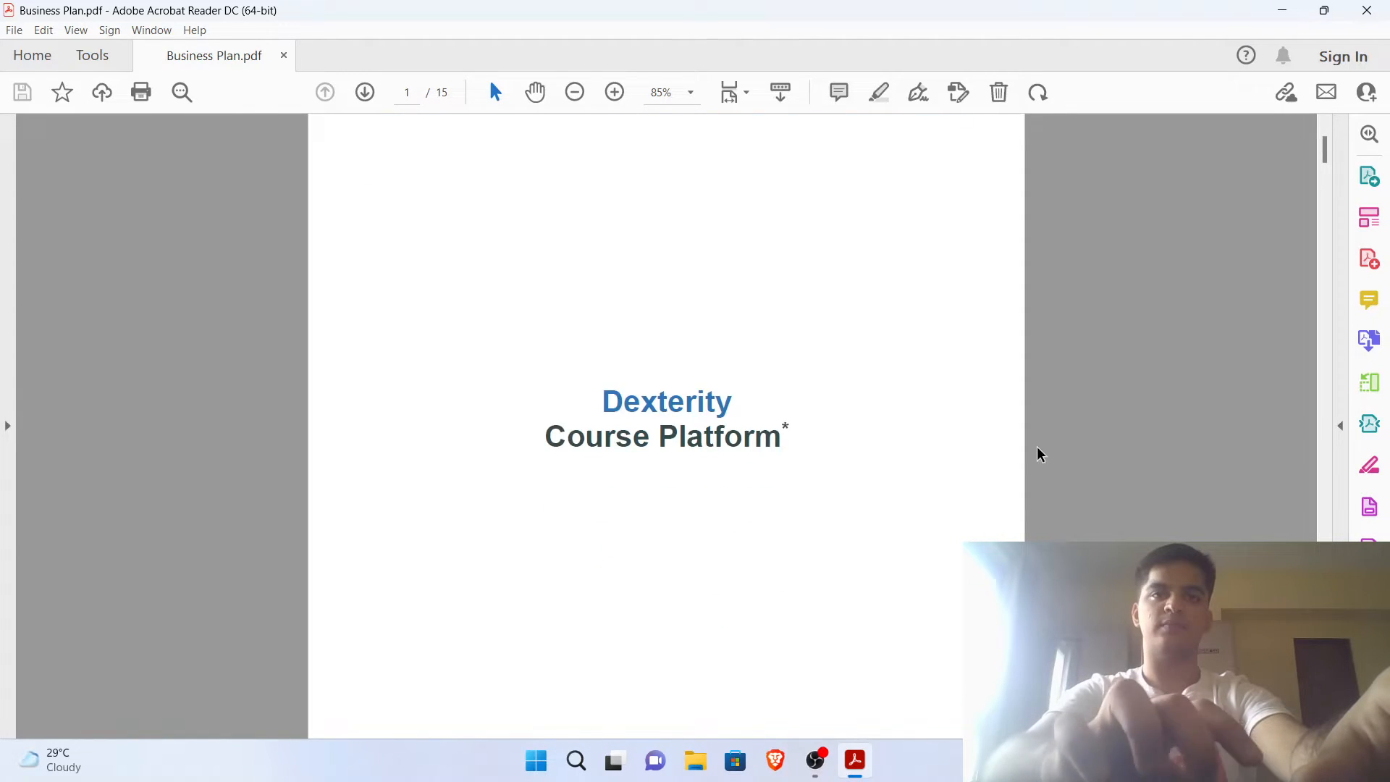
Scroll from the Dexterity Course Platform title page to the Table of Contents on page 2
scroll("down", 3)
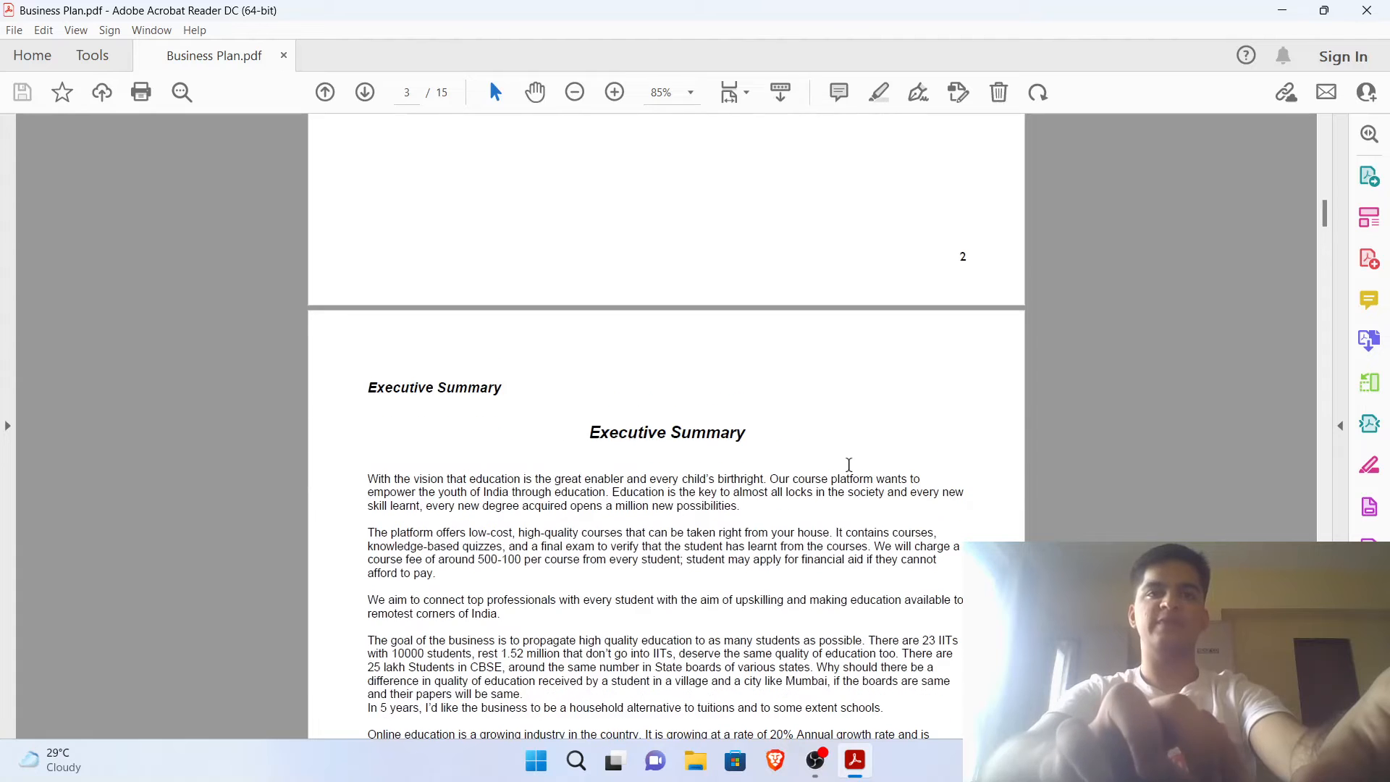
scroll("down", 3)
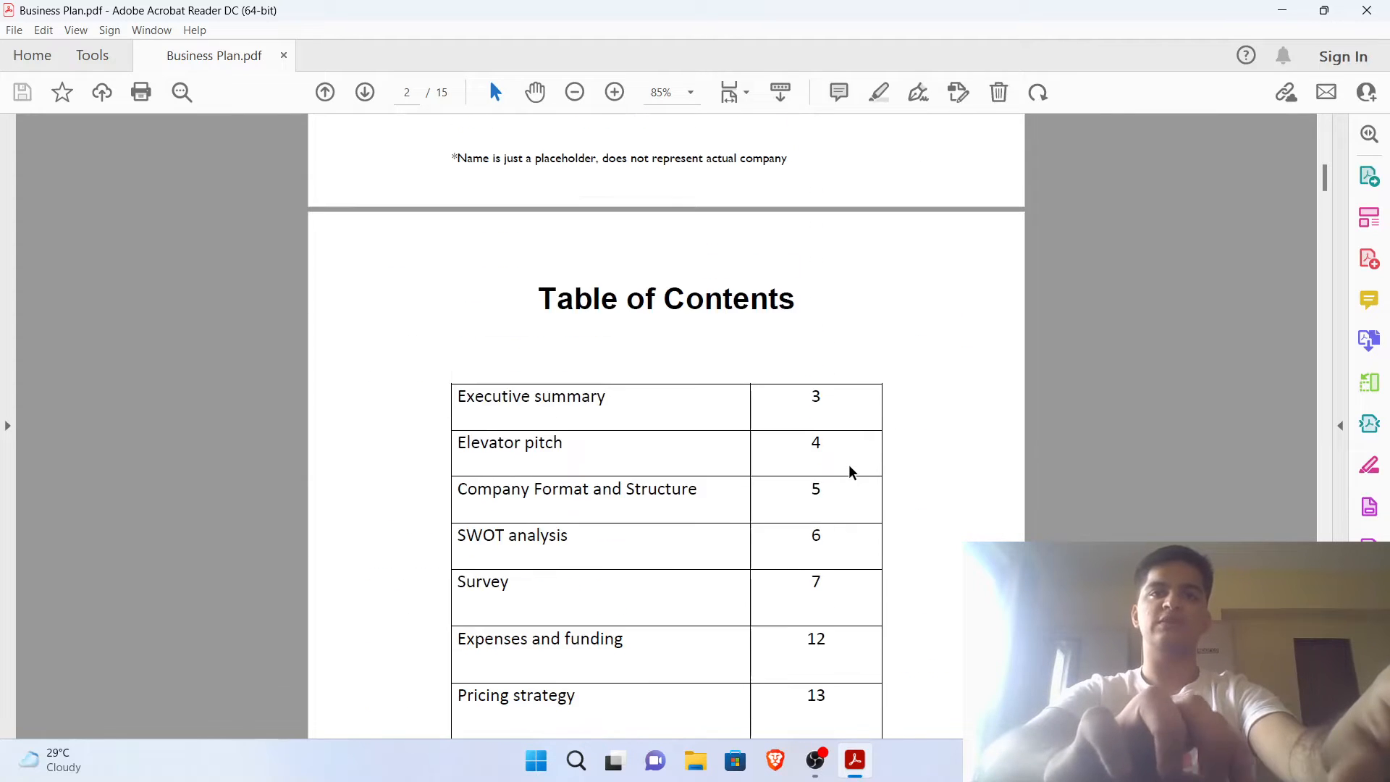
Scroll through the Table of Contents rows from Executive summary down to Operational plan on page 15
scroll("down", 3)
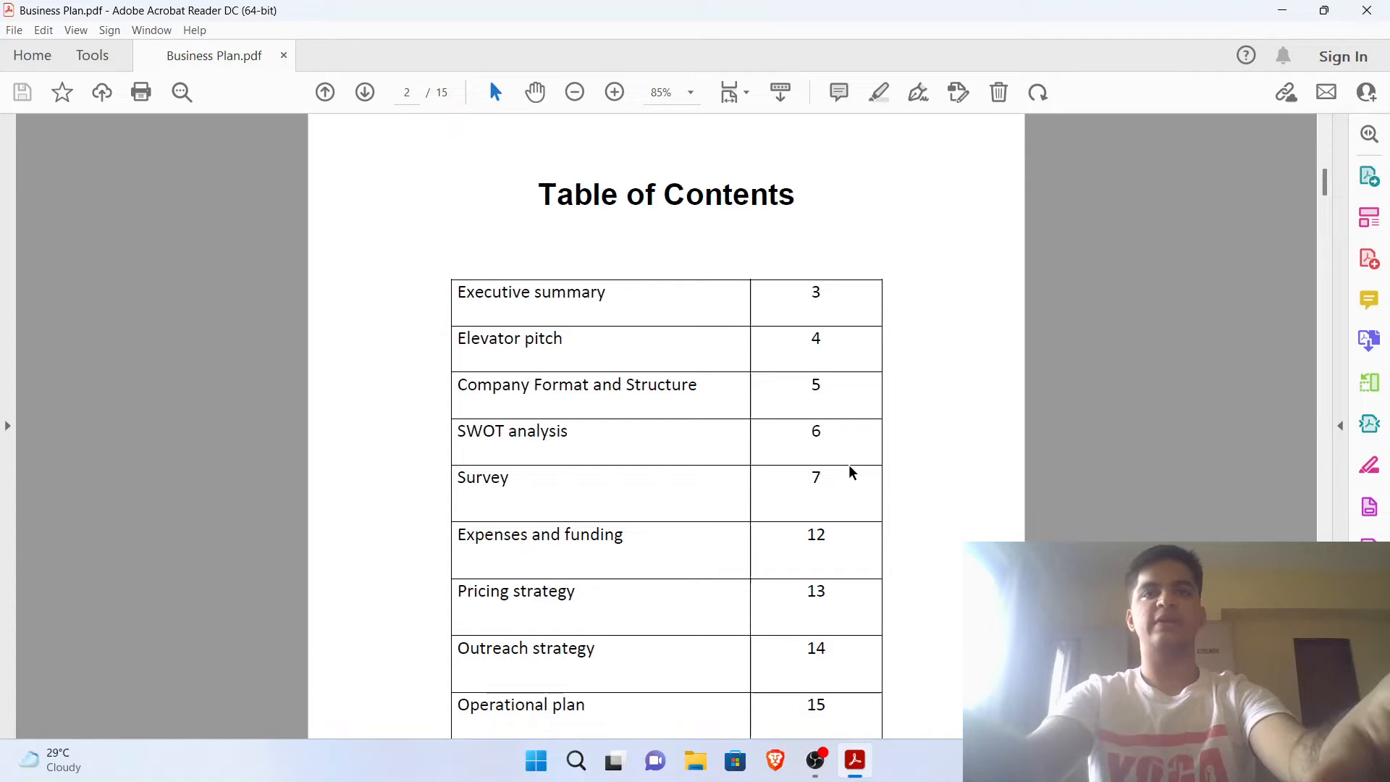
scroll("down", 3)
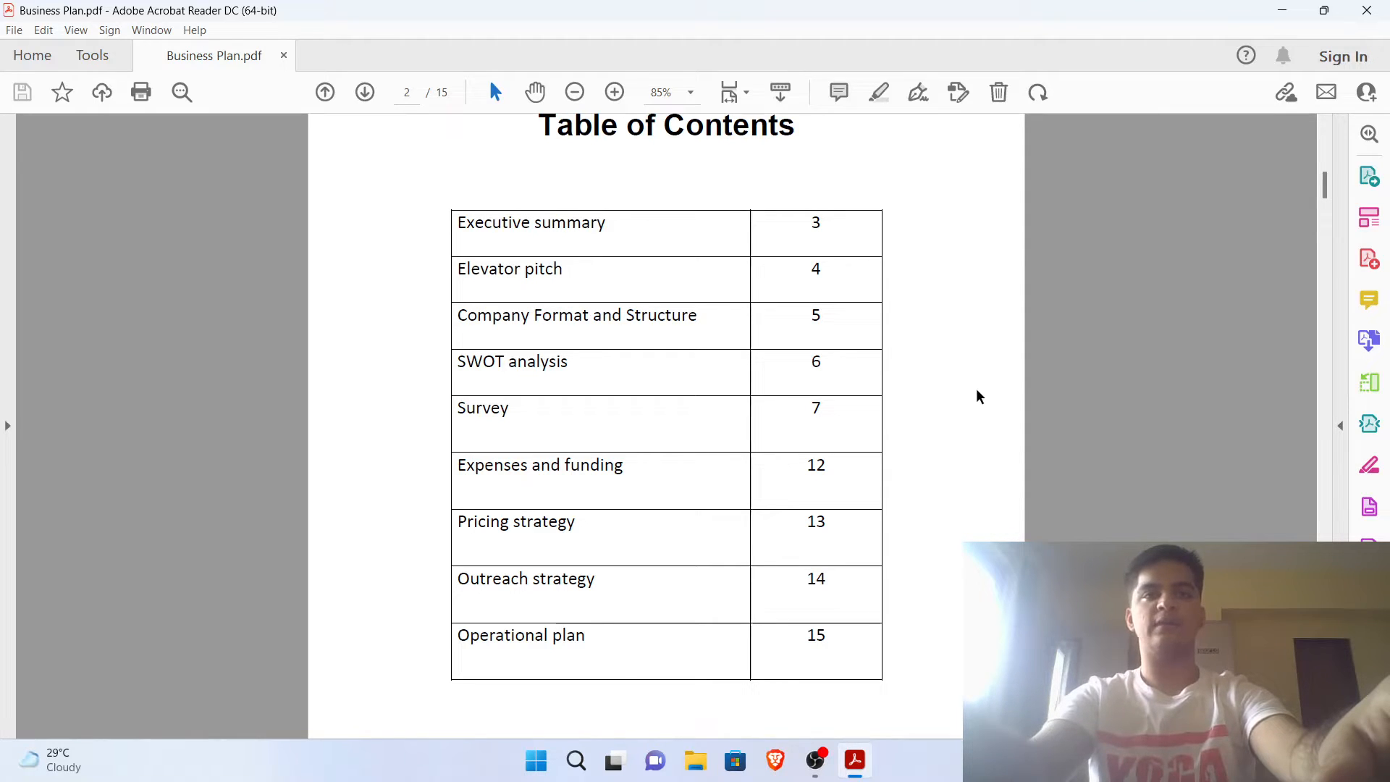
scroll("down", 3)
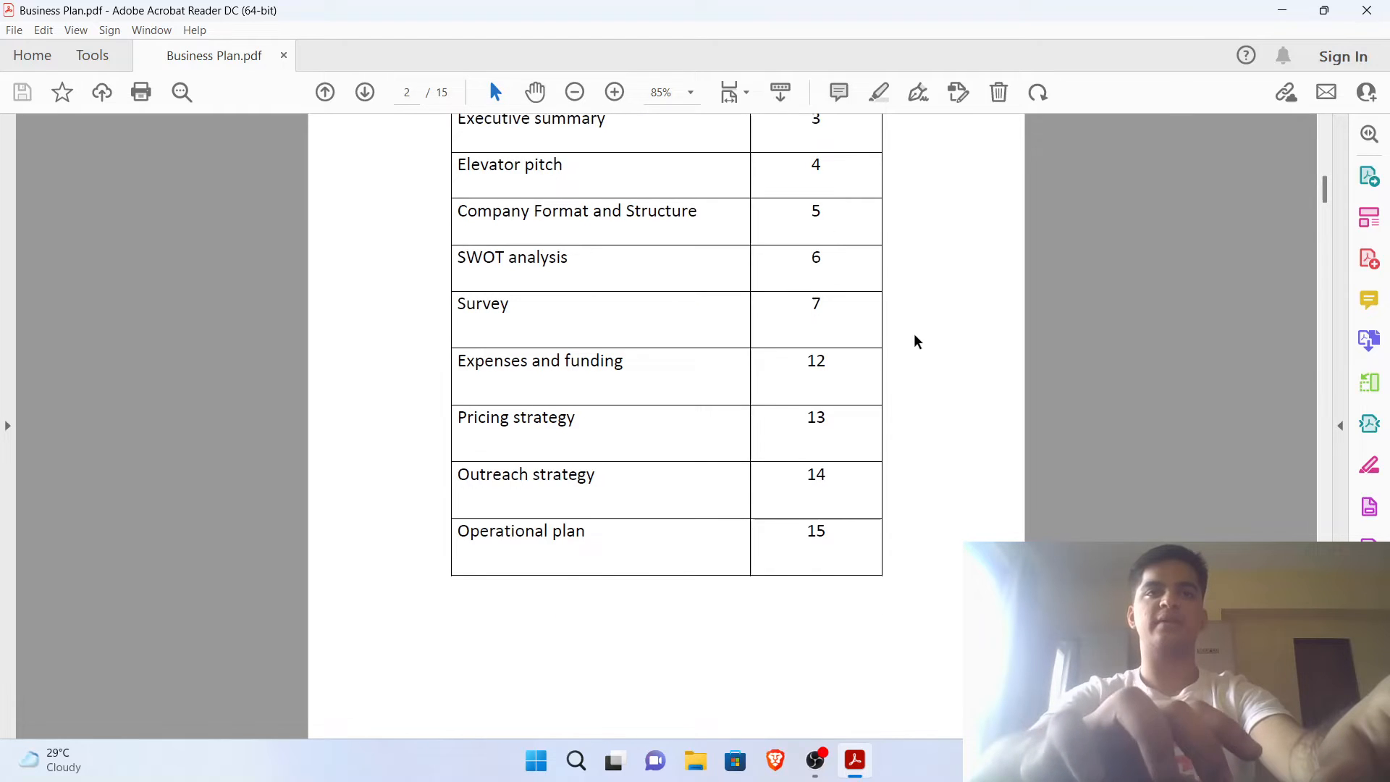
Scroll past the end of the Table of Contents to the bottom of page 2 where the Executive Summary heading starts
scroll("down", 3)
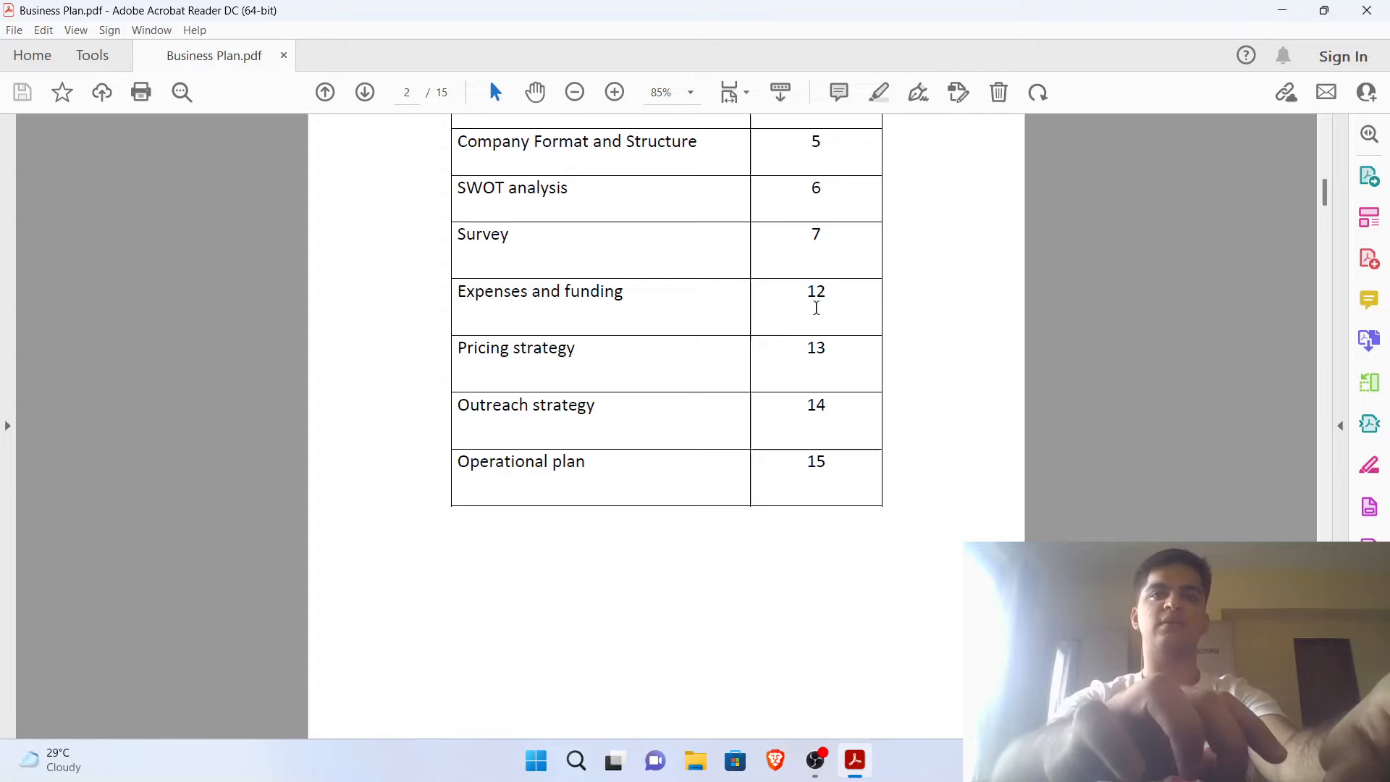
scroll("down", 3)
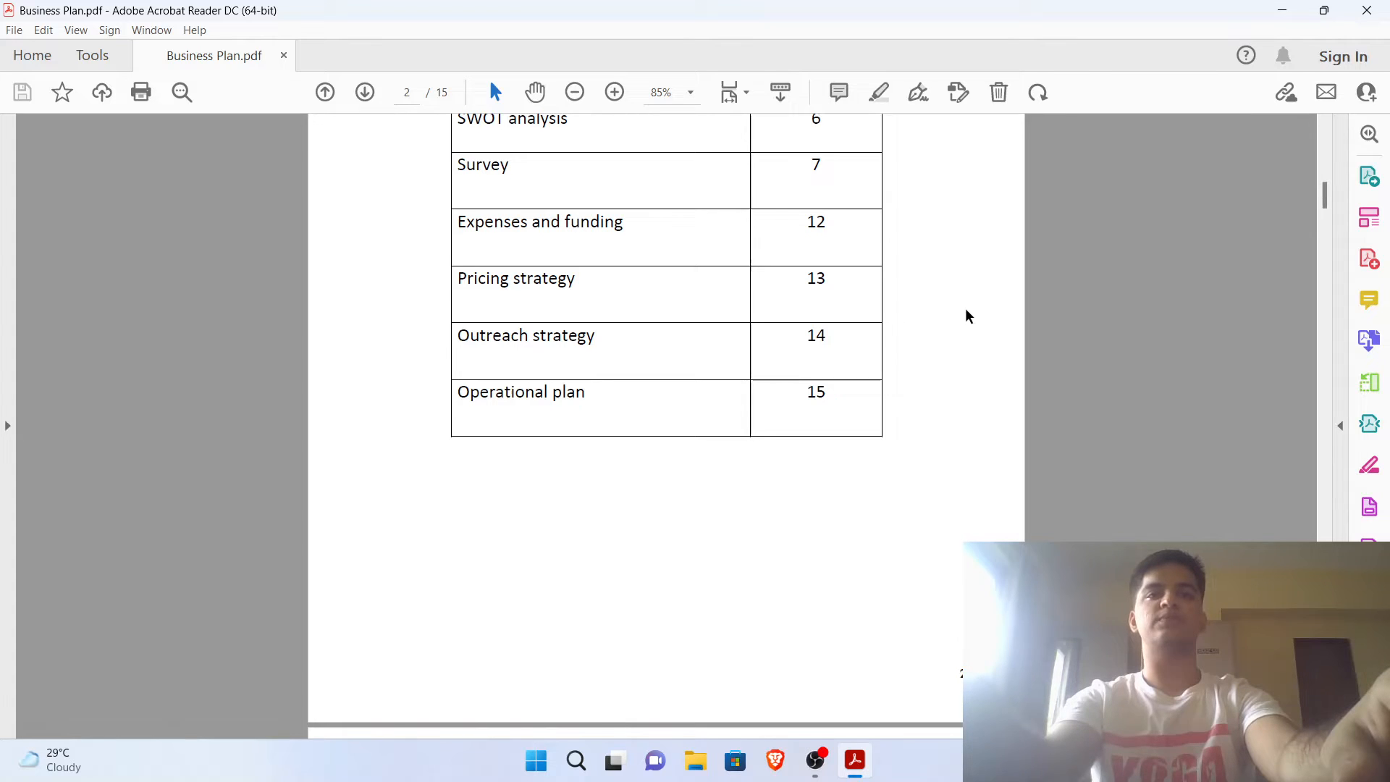
scroll("down", 3)
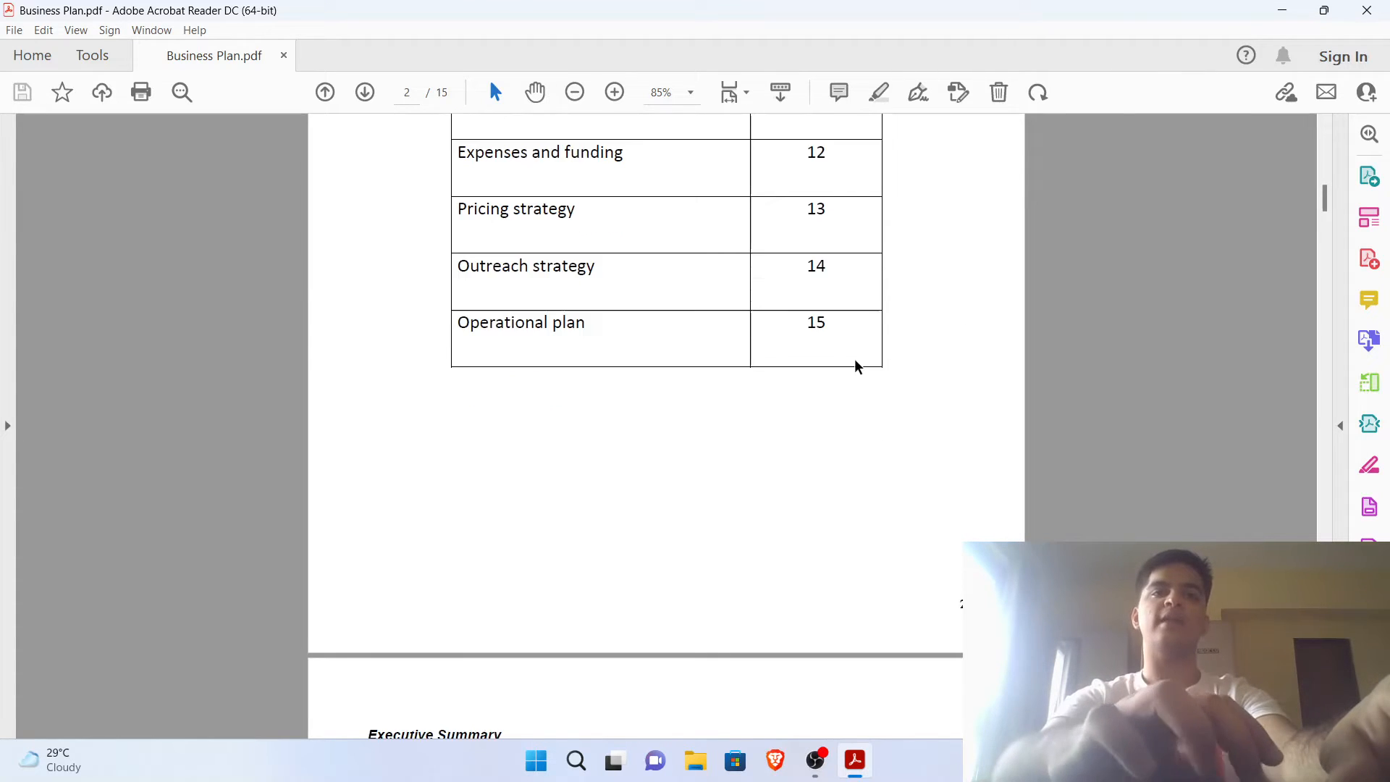
Scroll through the Executive Summary on page 3 to its closing paragraphs on revenue and mission
scroll("down", 3)
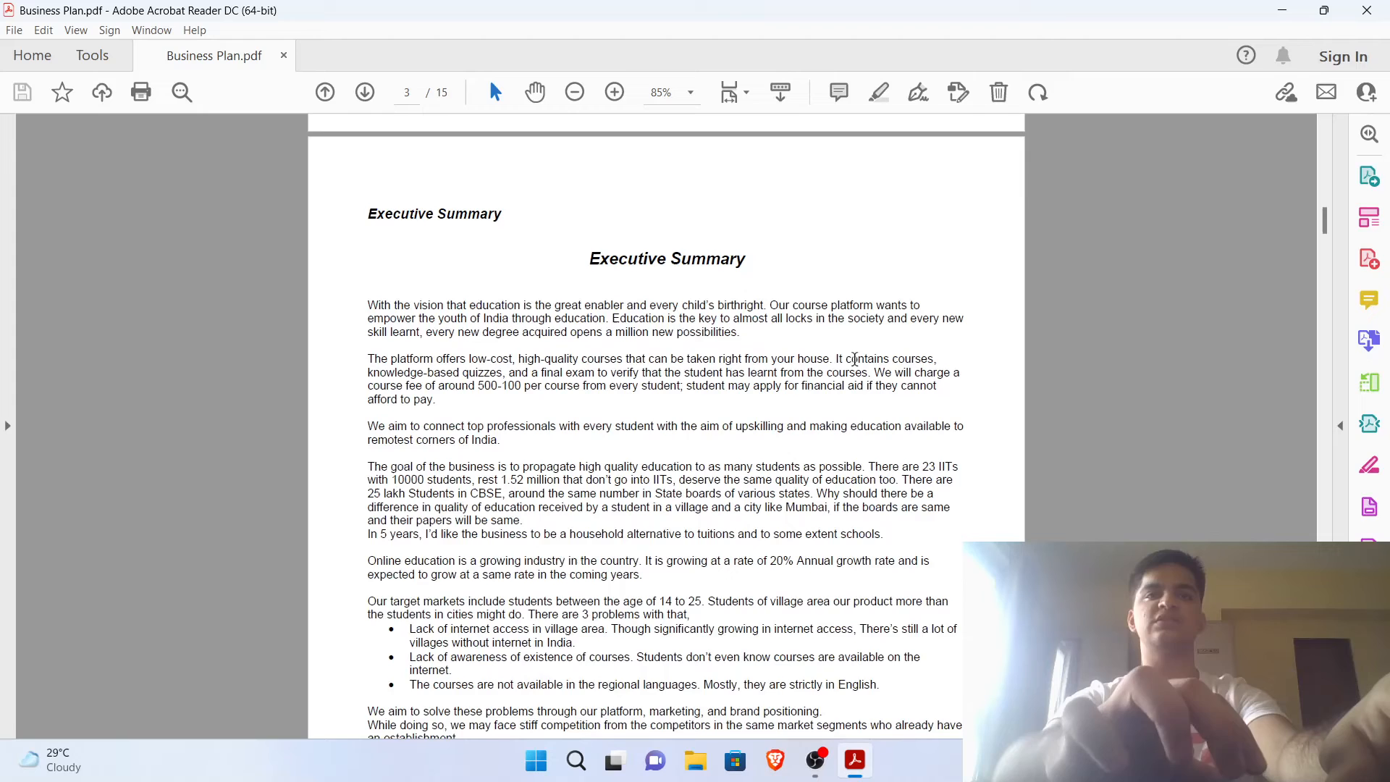
scroll("down", 3)
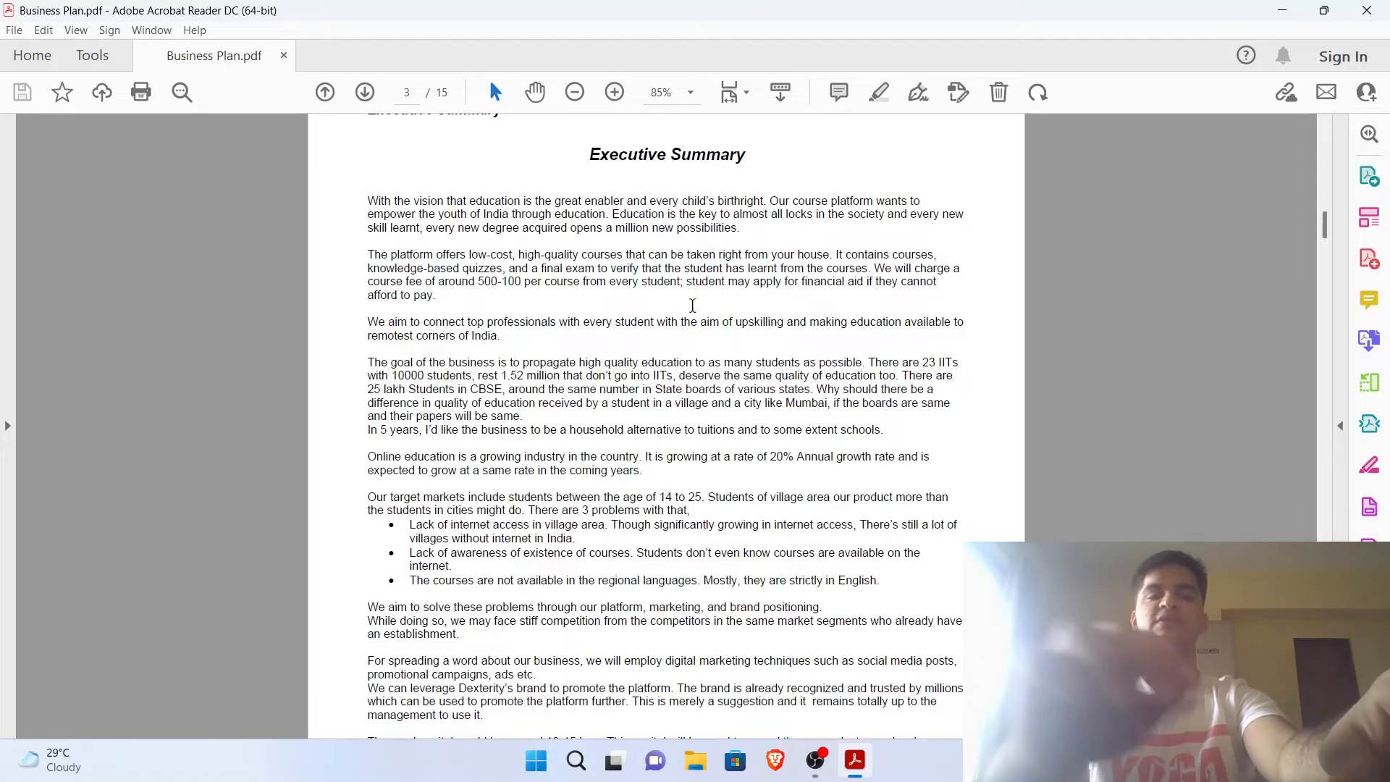
scroll("down", 3)
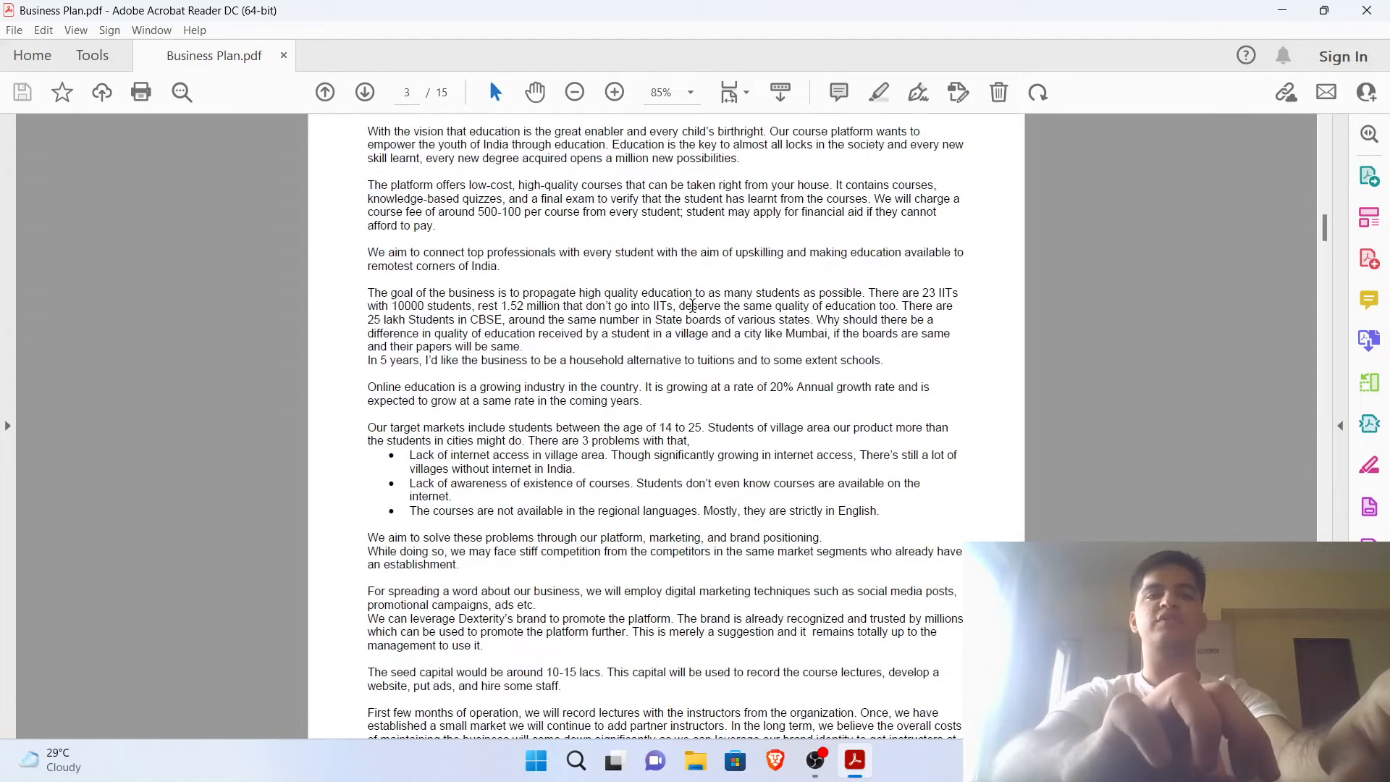
scroll("down", 3)
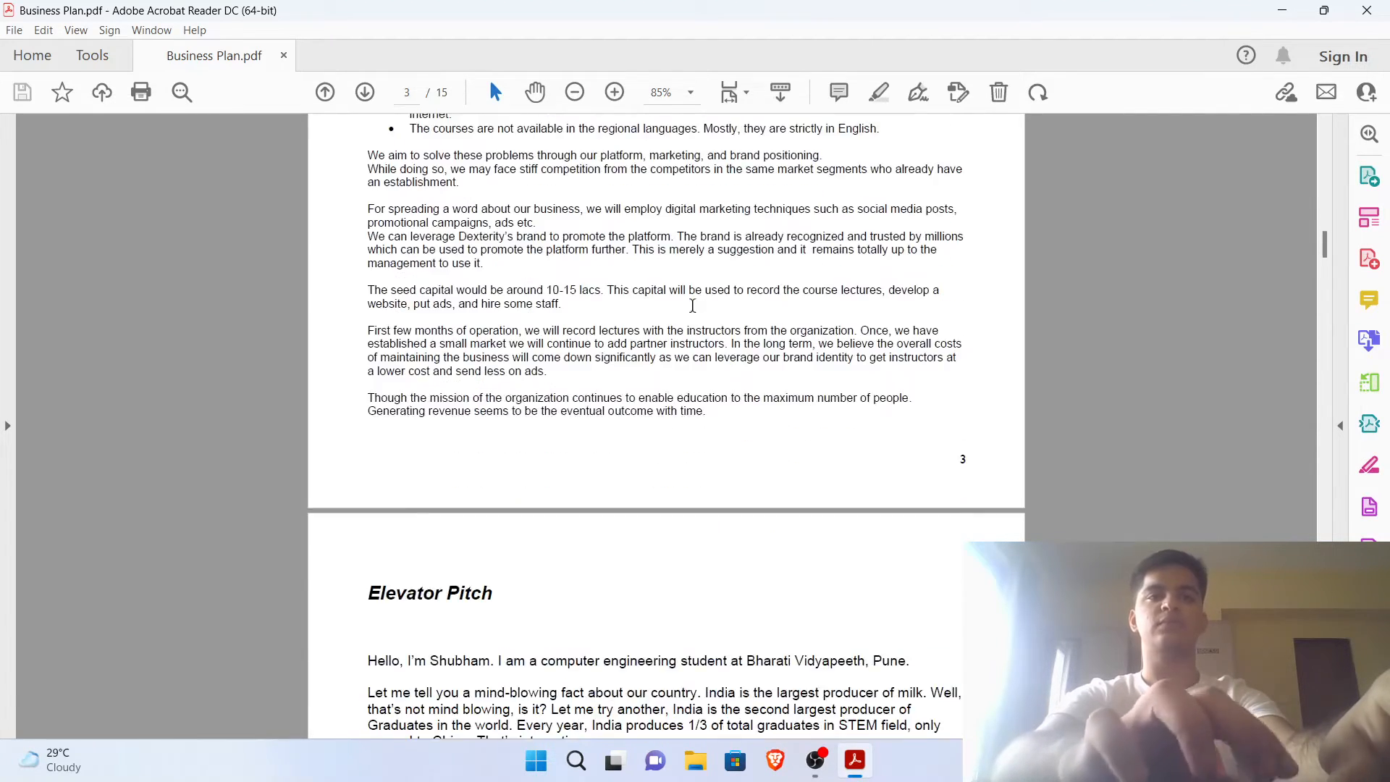
scroll("up", 3)
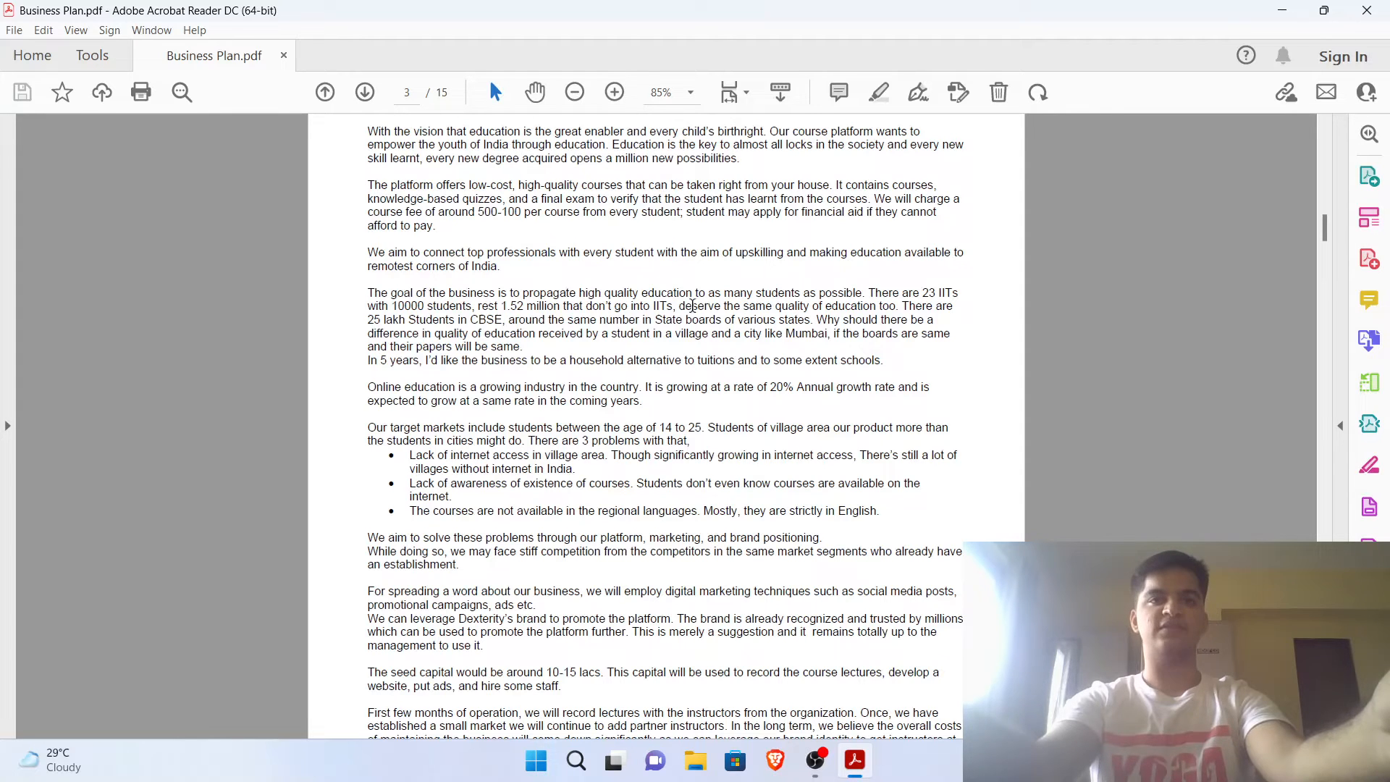
scroll("down", 3)
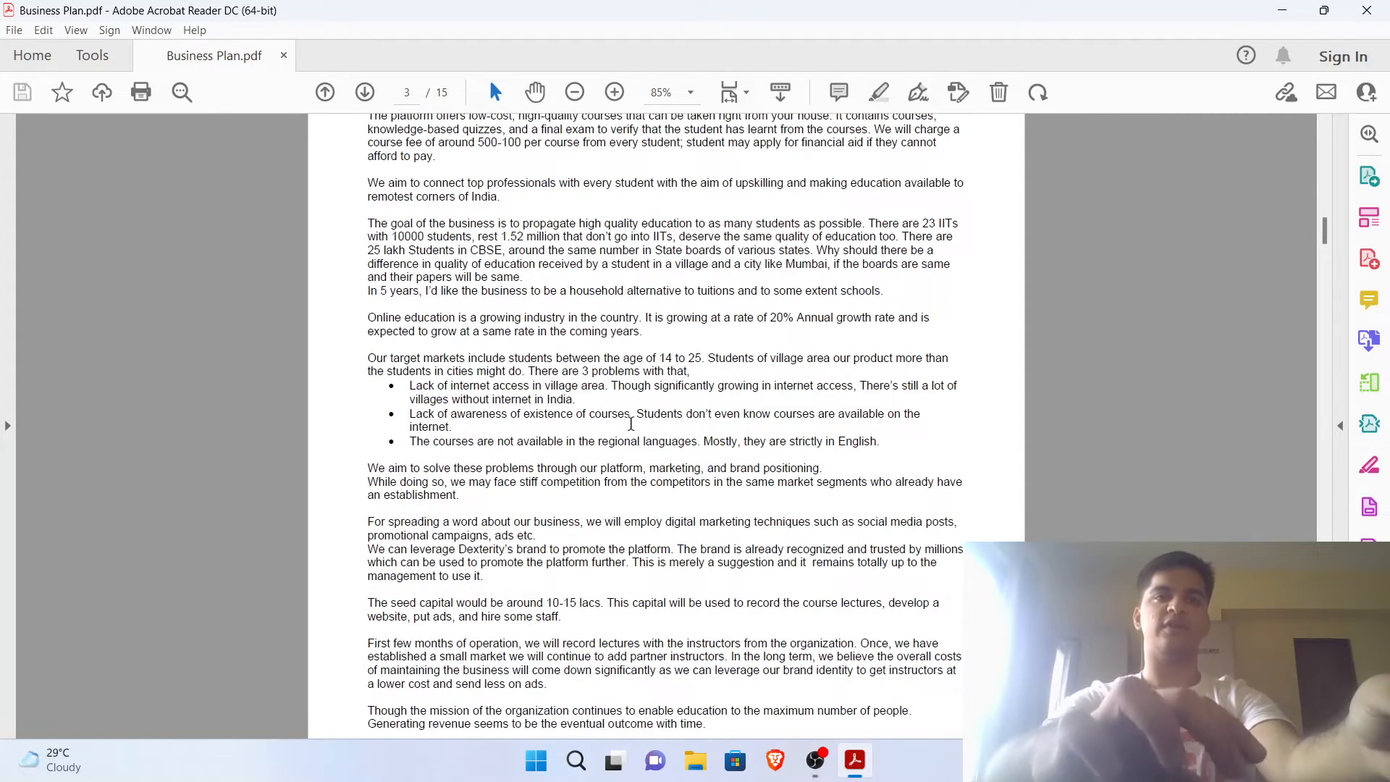
scroll("down", 3)
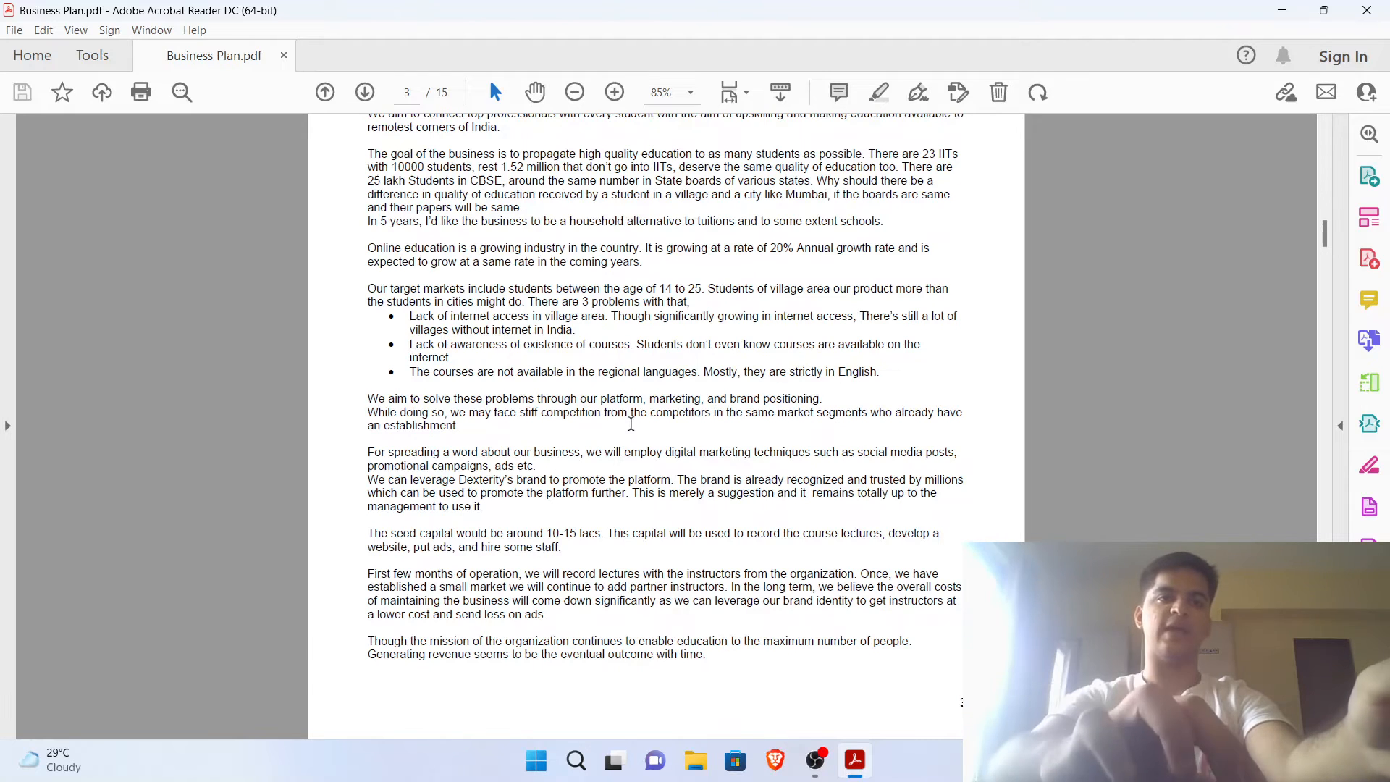
Scroll past the Elevator Pitch and Company Format & Structure table on pages 4–5 to the SWOT Analysis on page 6
scroll("down", 3)
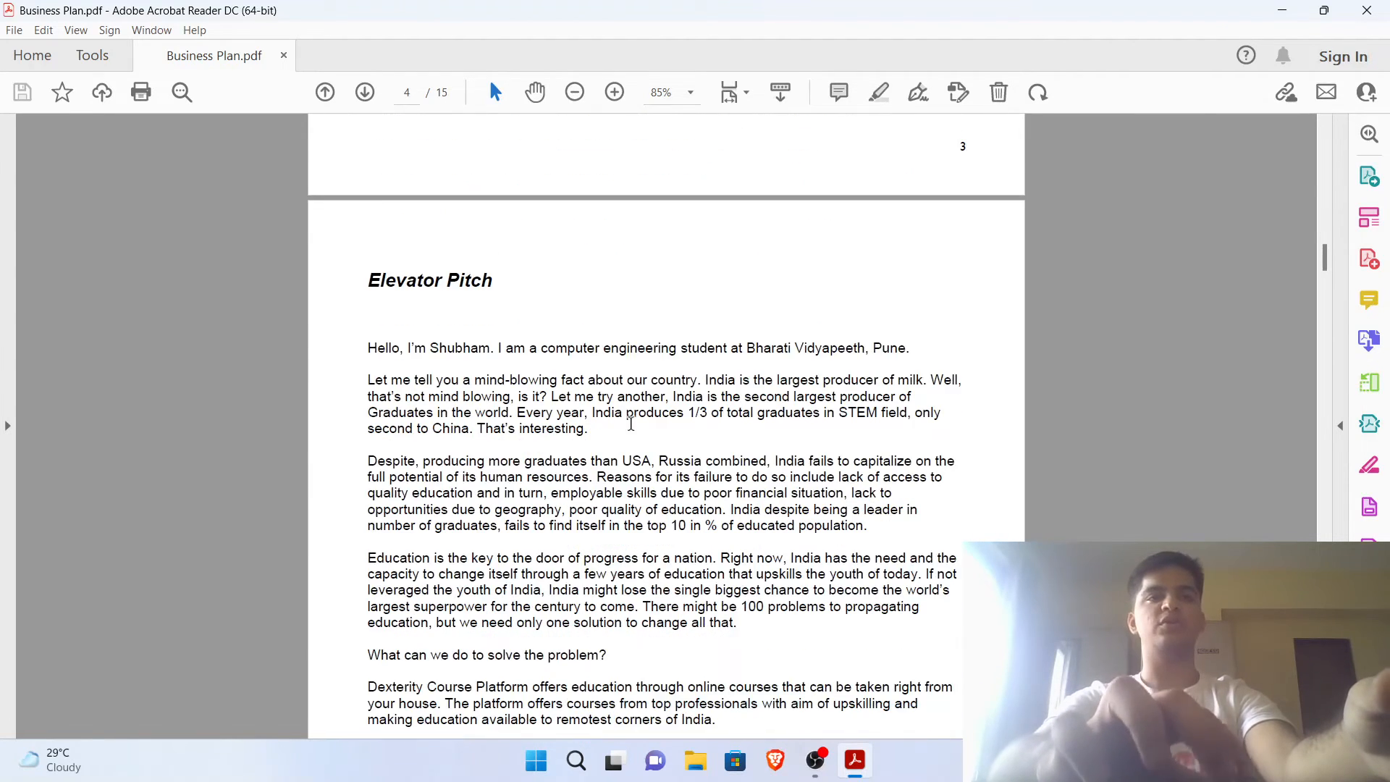
scroll("down", 3)
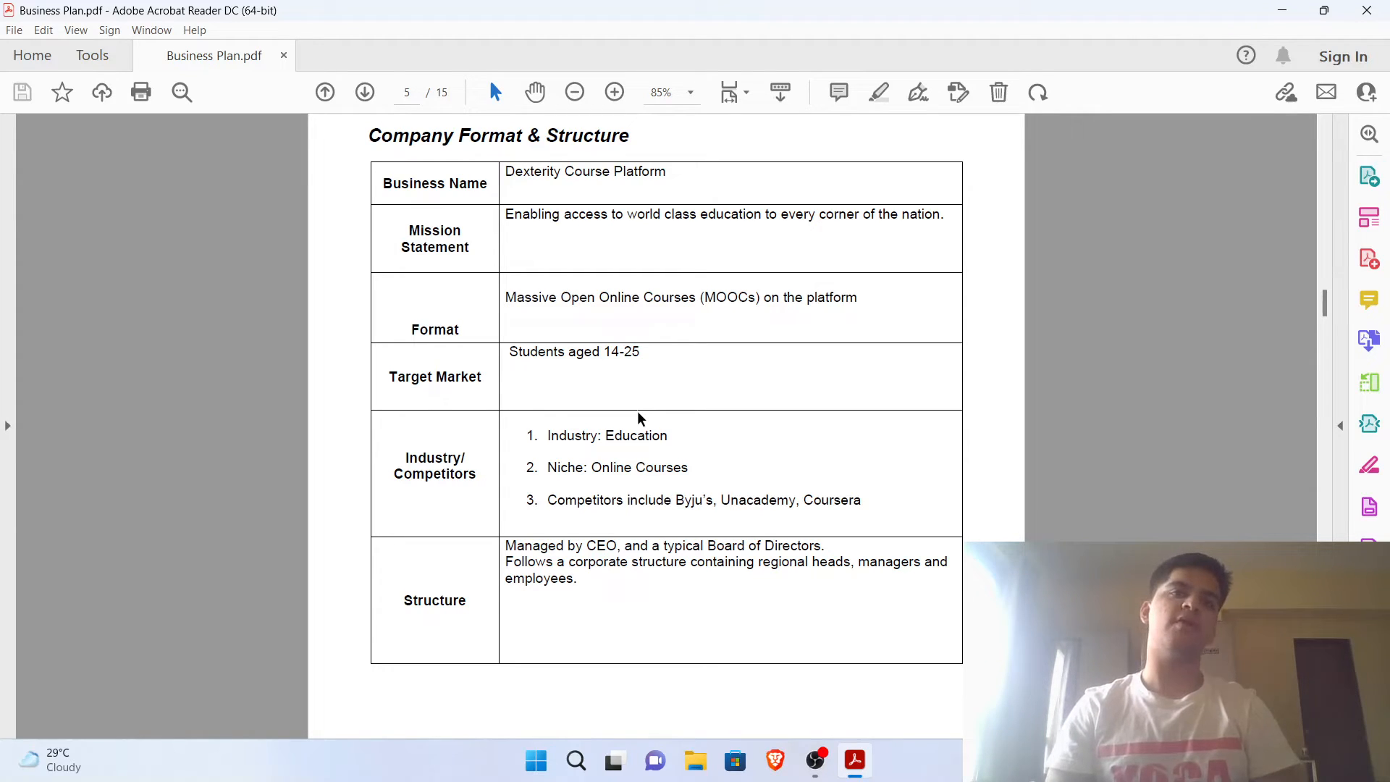
scroll("down", 3)
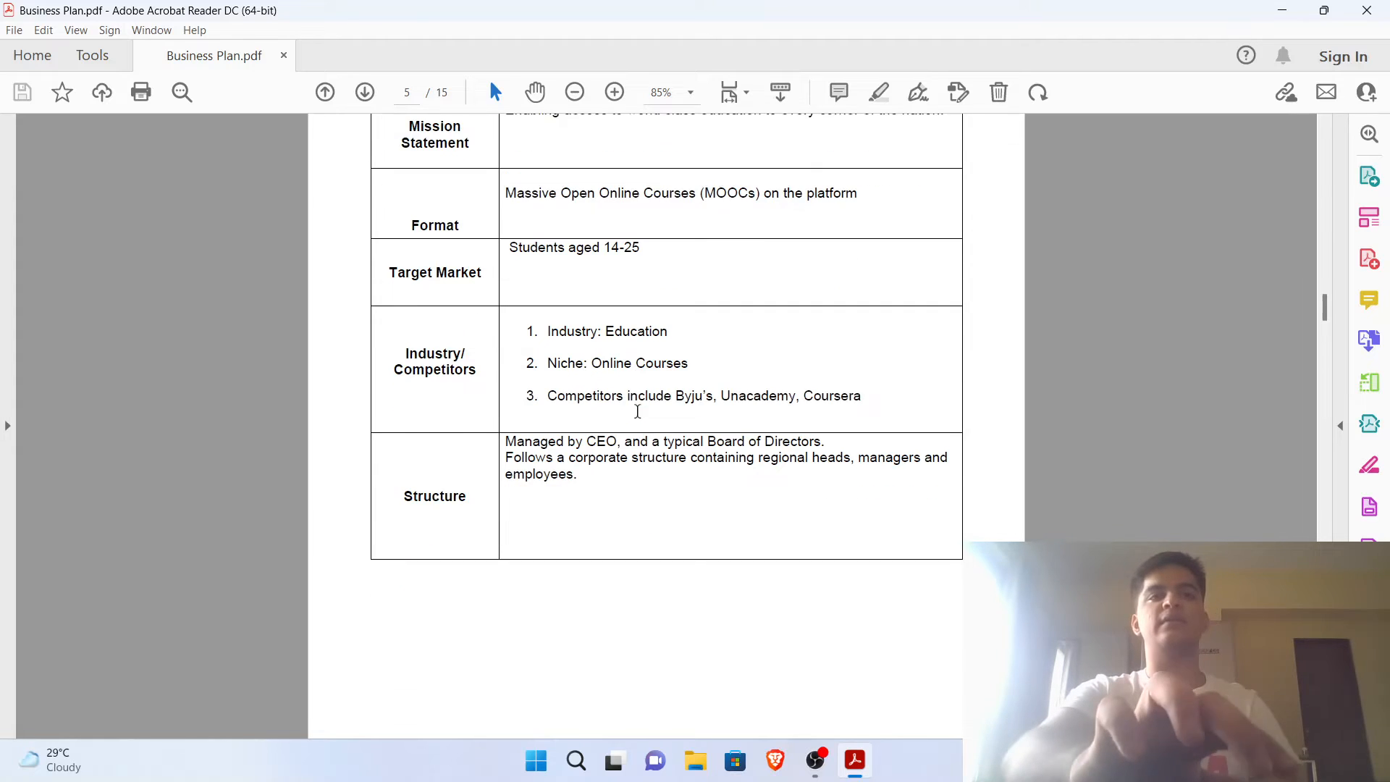
scroll("down", 3)
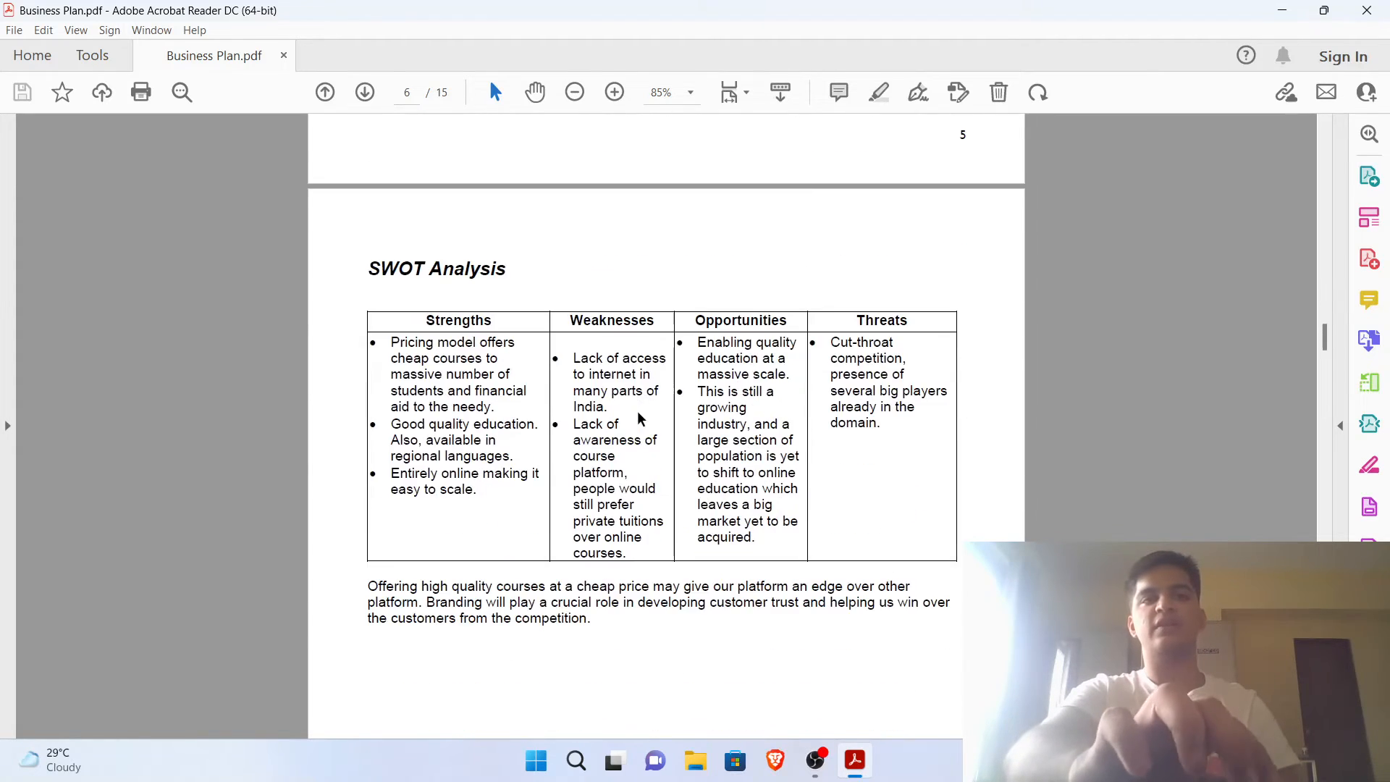
Scroll over the SWOT Analysis table on page 6 down to its paragraph on competitive edge and branding
scroll("up", 3)
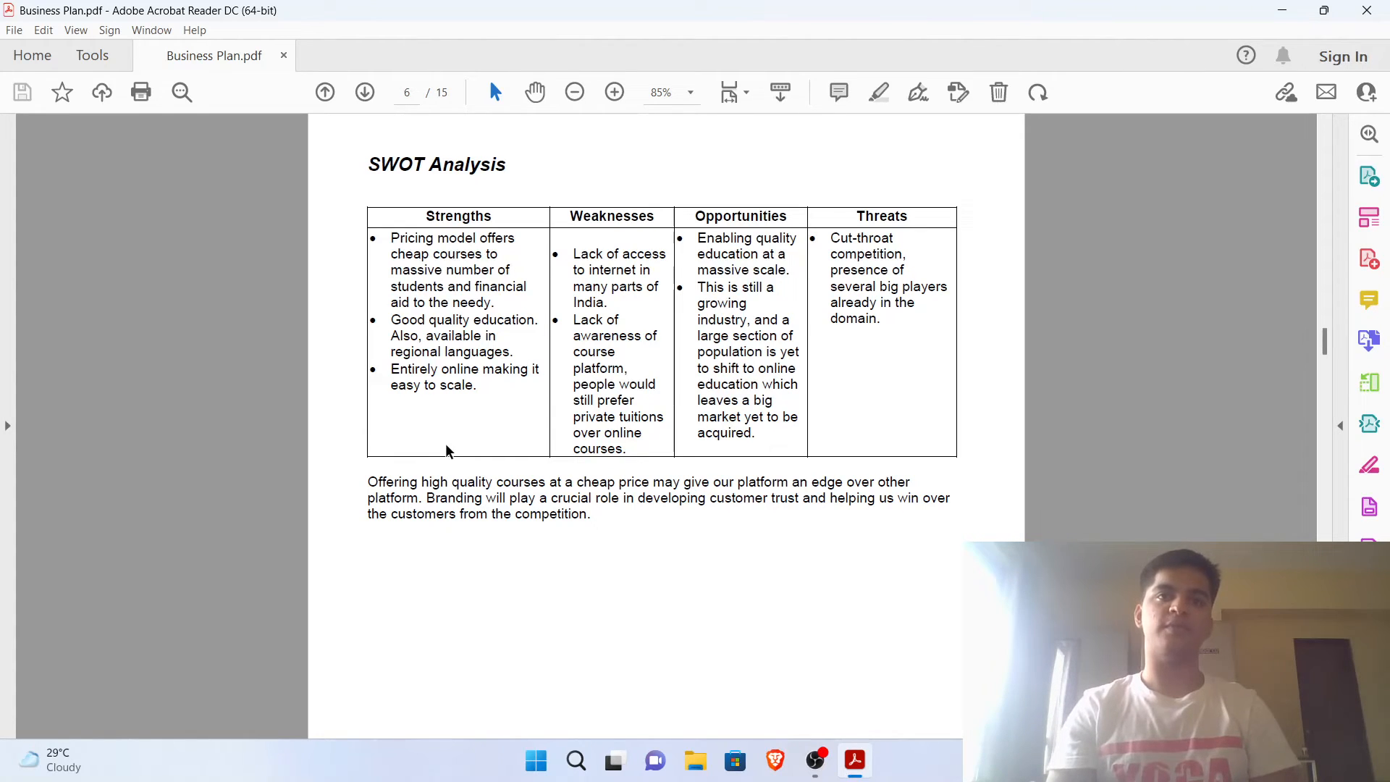
scroll("down", 3)
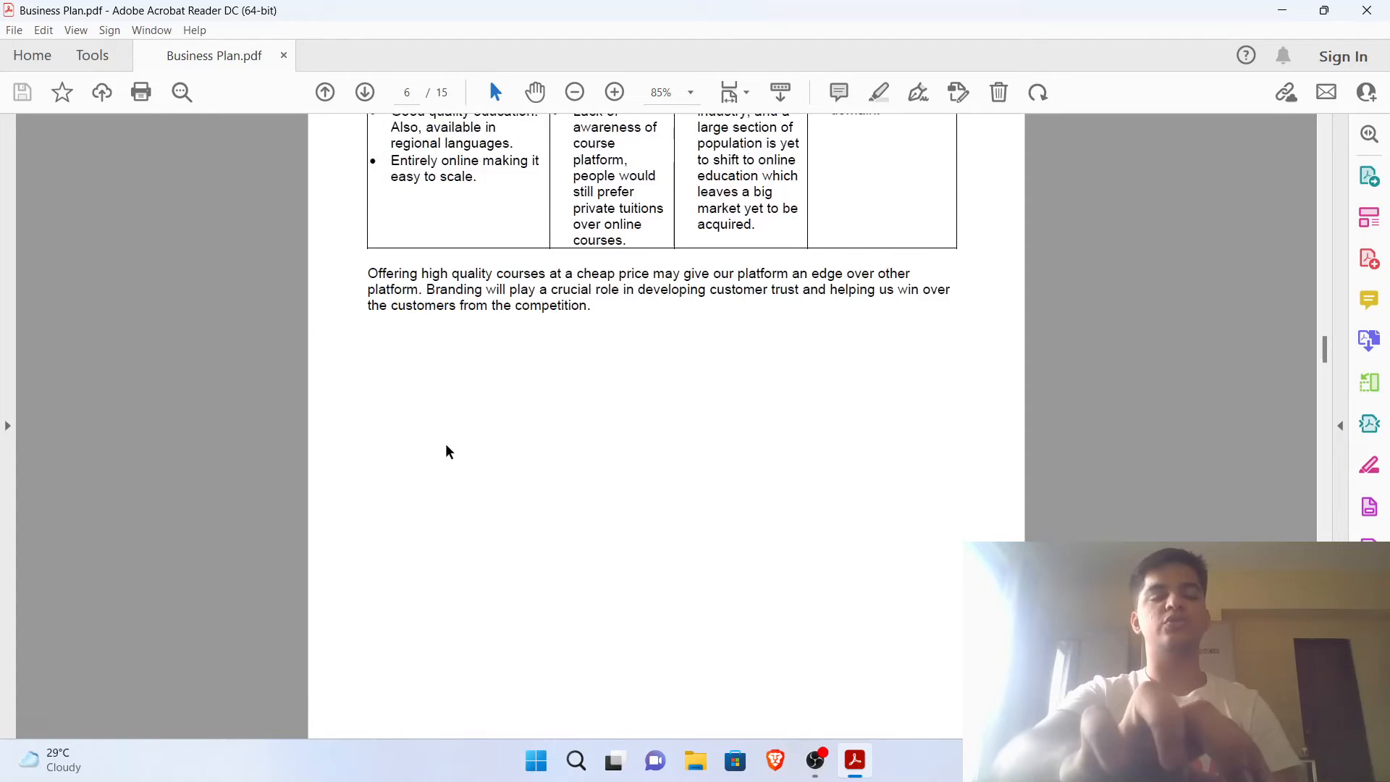
Scroll through the student survey pie charts on pages 7–9 to the online education market growth infographic on page 10
scroll("down", 3)
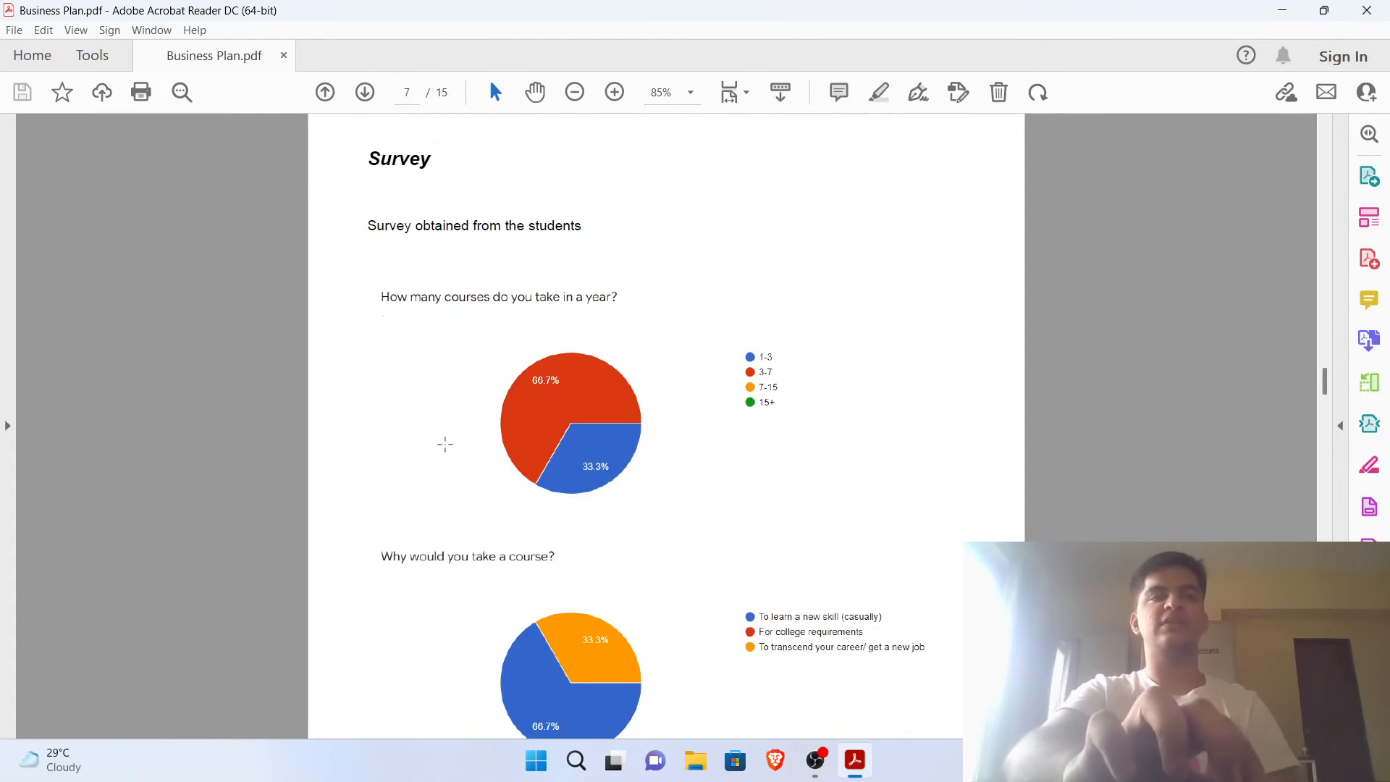
mouse_move(819, 516)
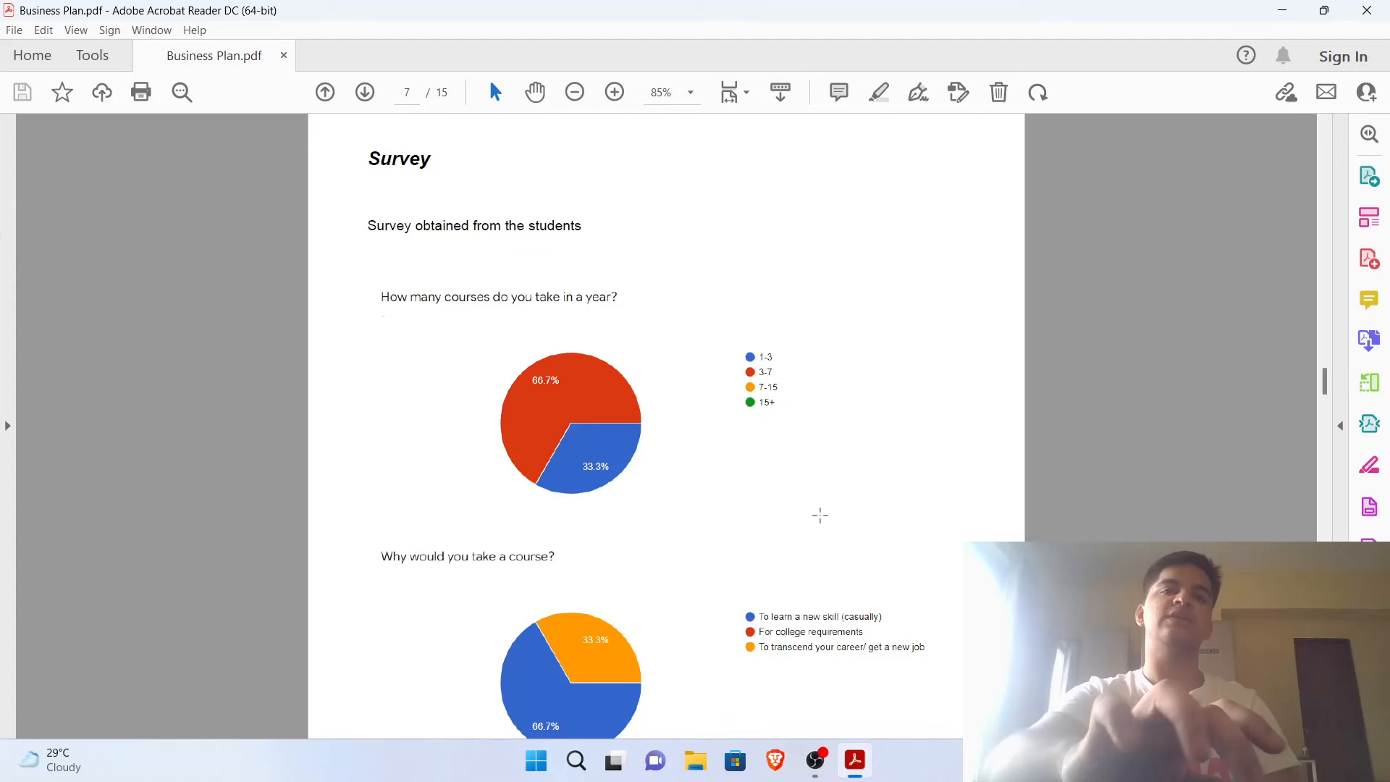
mouse_move(979, 362)
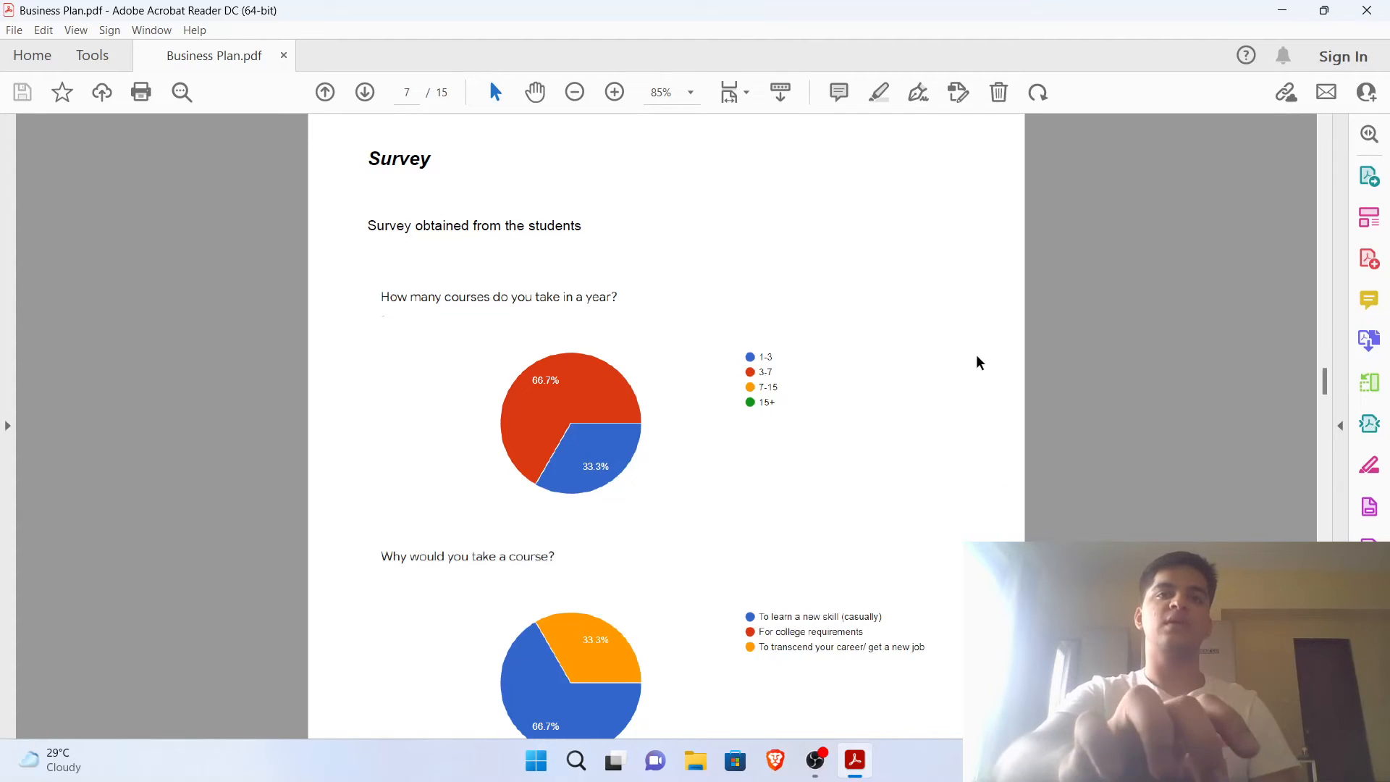
mouse_move(942, 351)
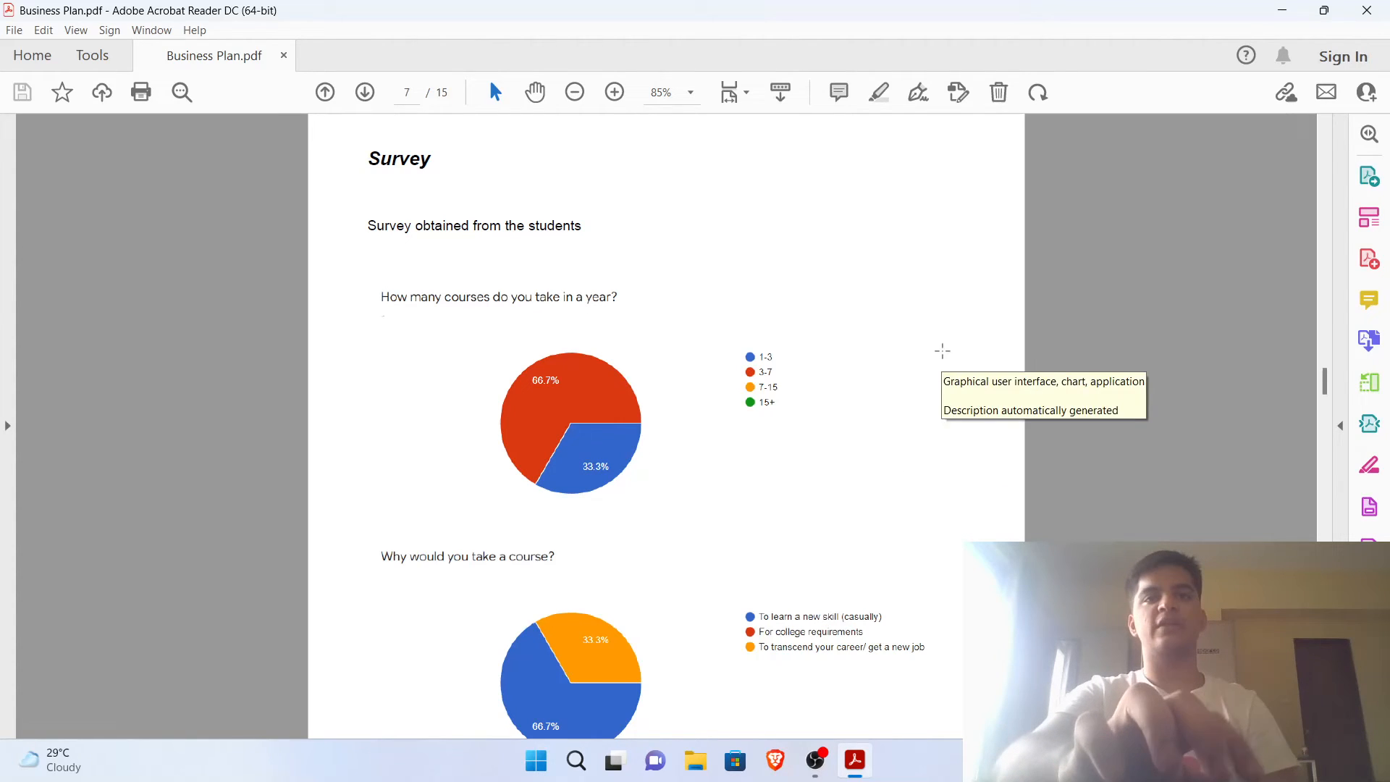
scroll("down", 3)
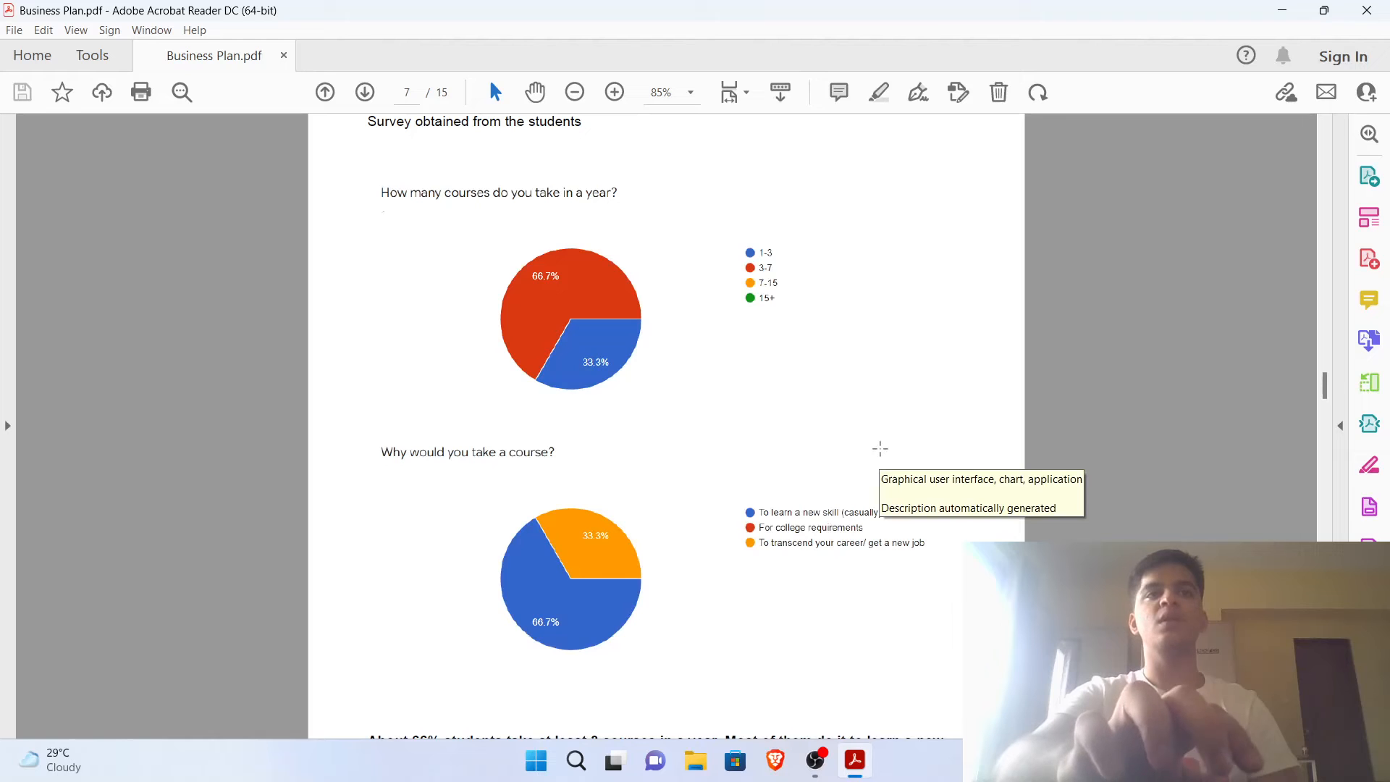
mouse_move(638, 443)
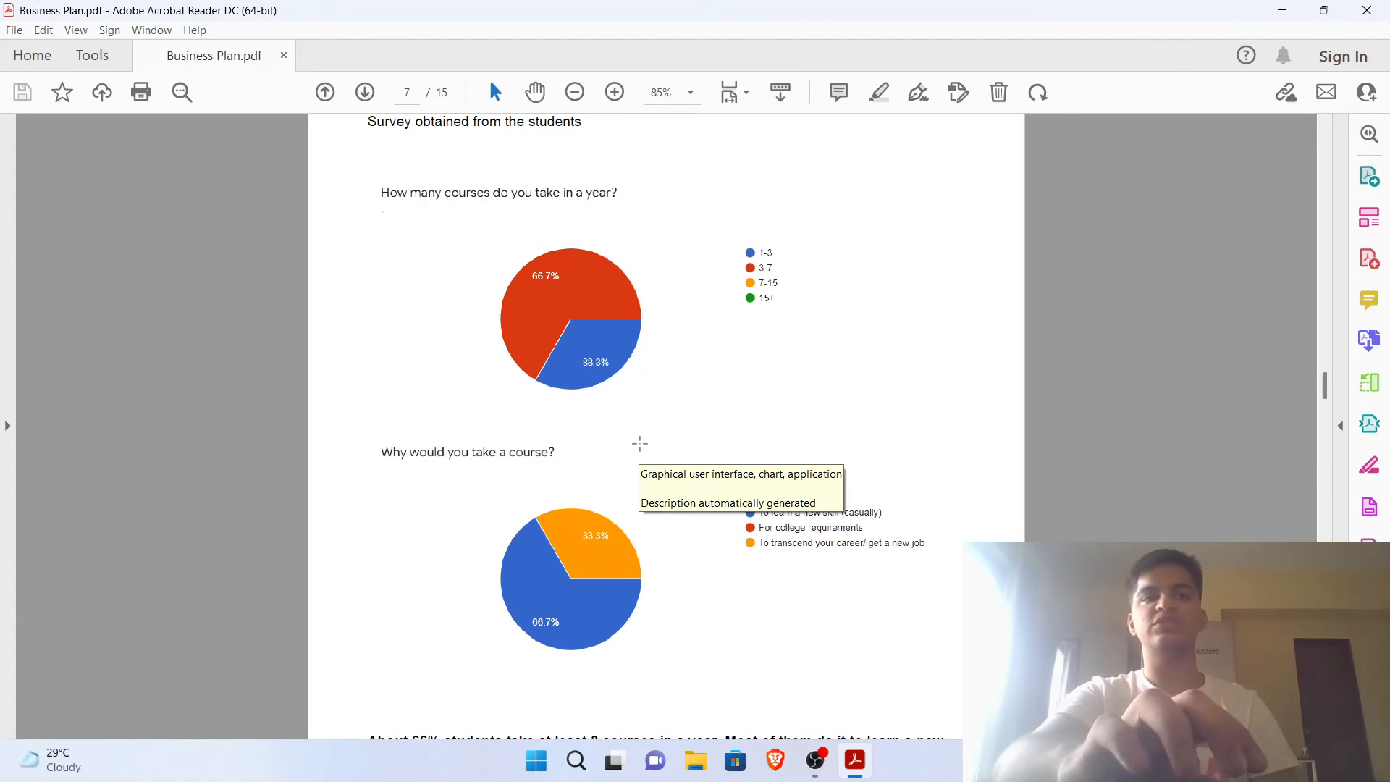
scroll("down", 3)
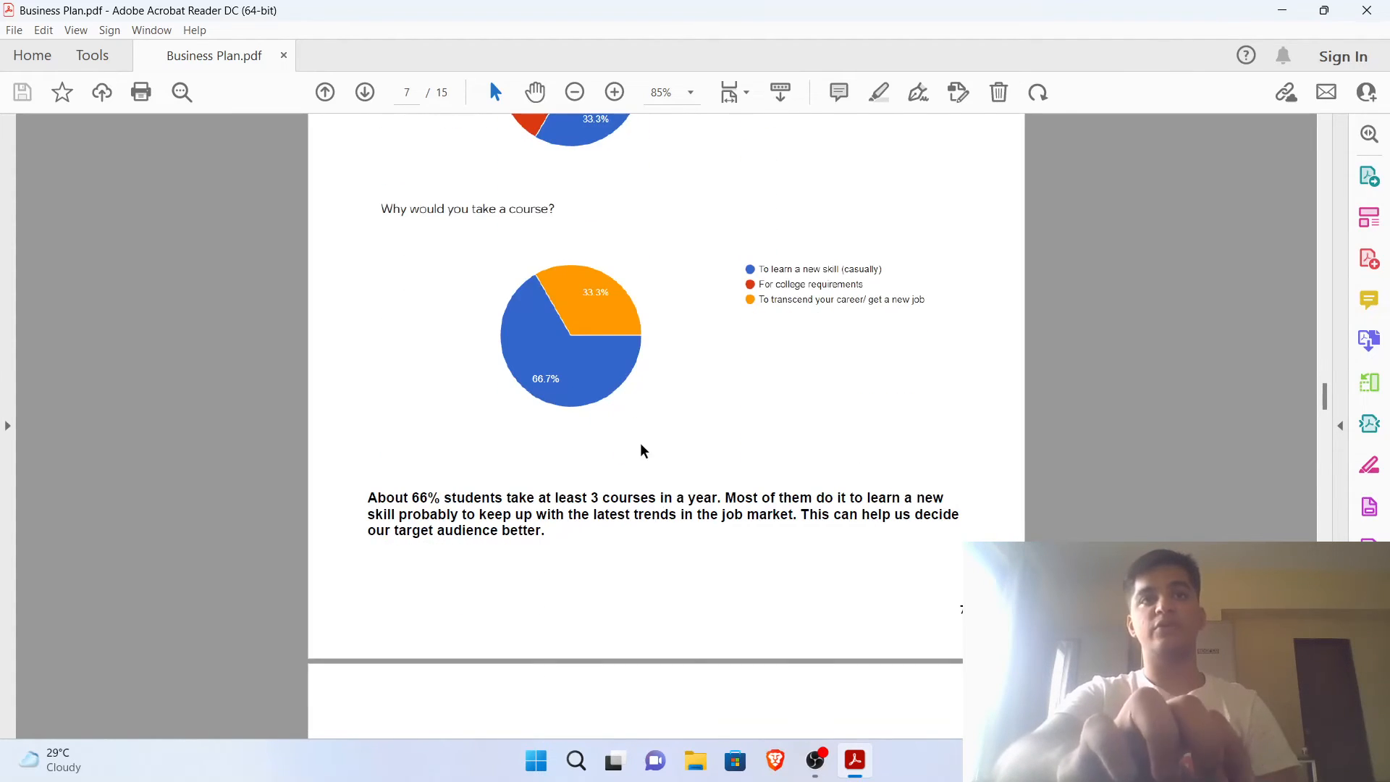
scroll("down", 3)
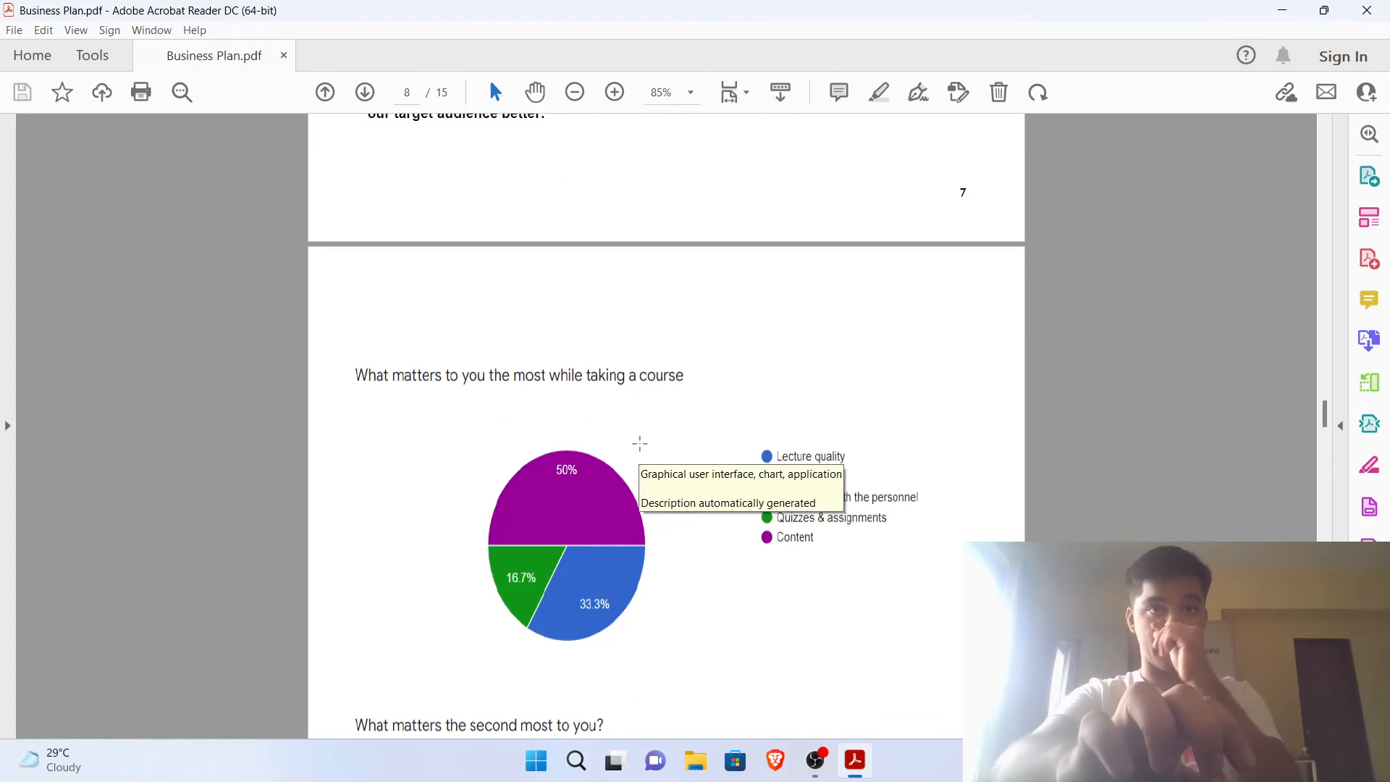
scroll("down", 3)
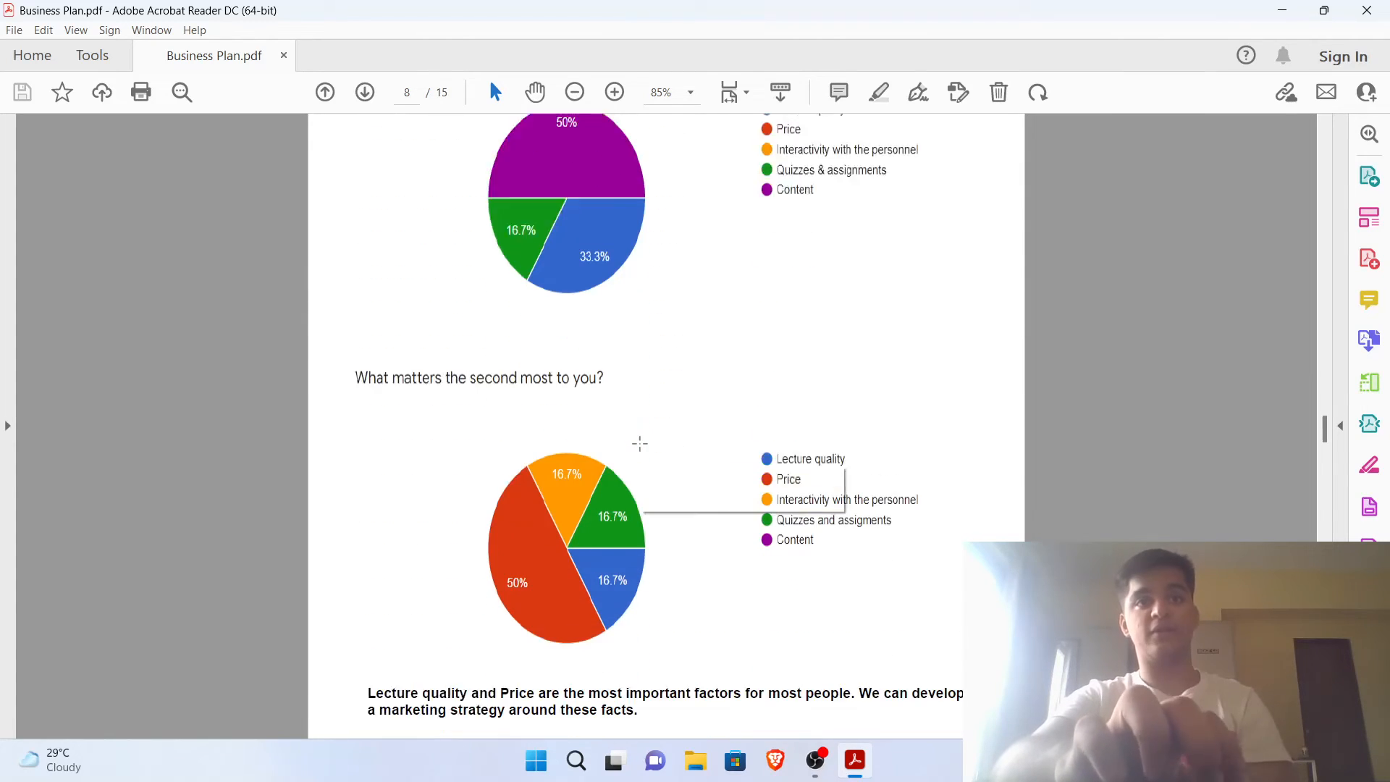
scroll("down", 3)
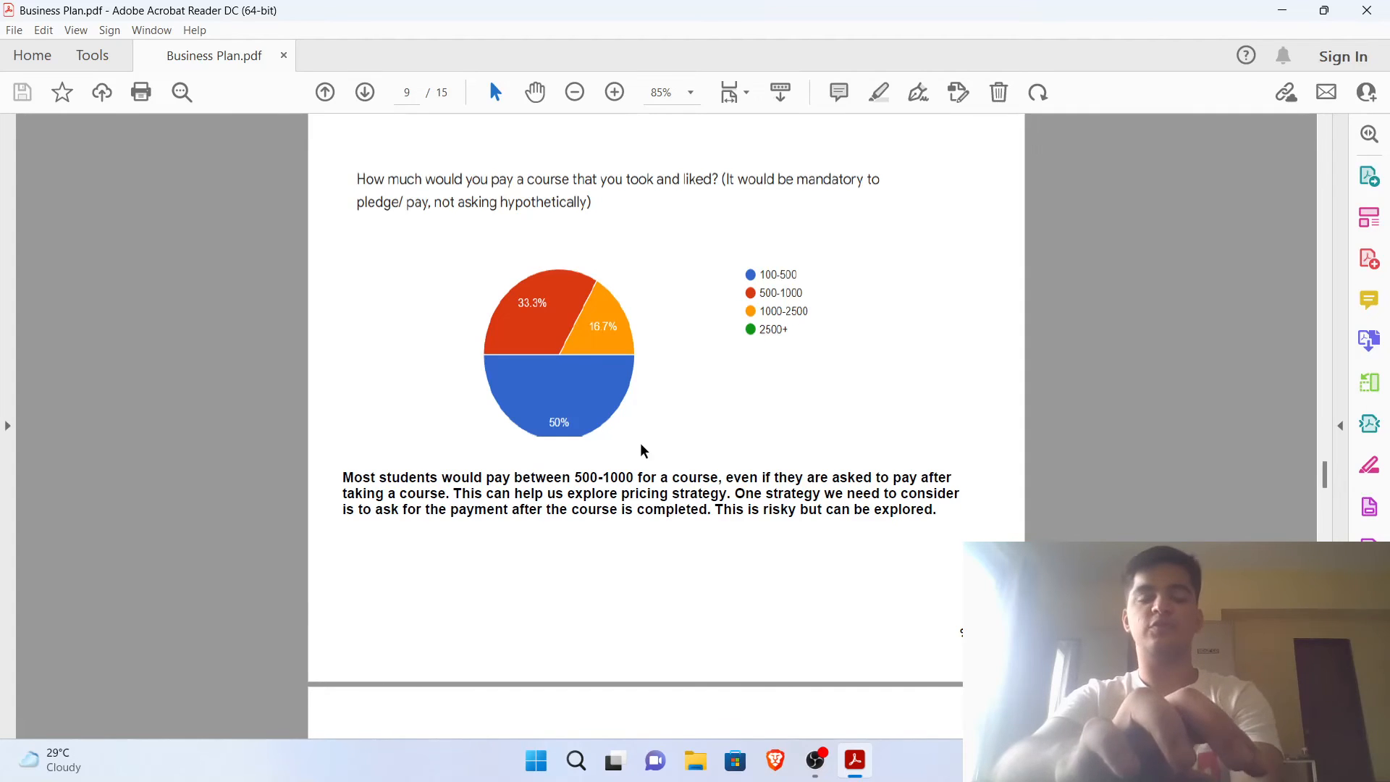
scroll("down", 3)
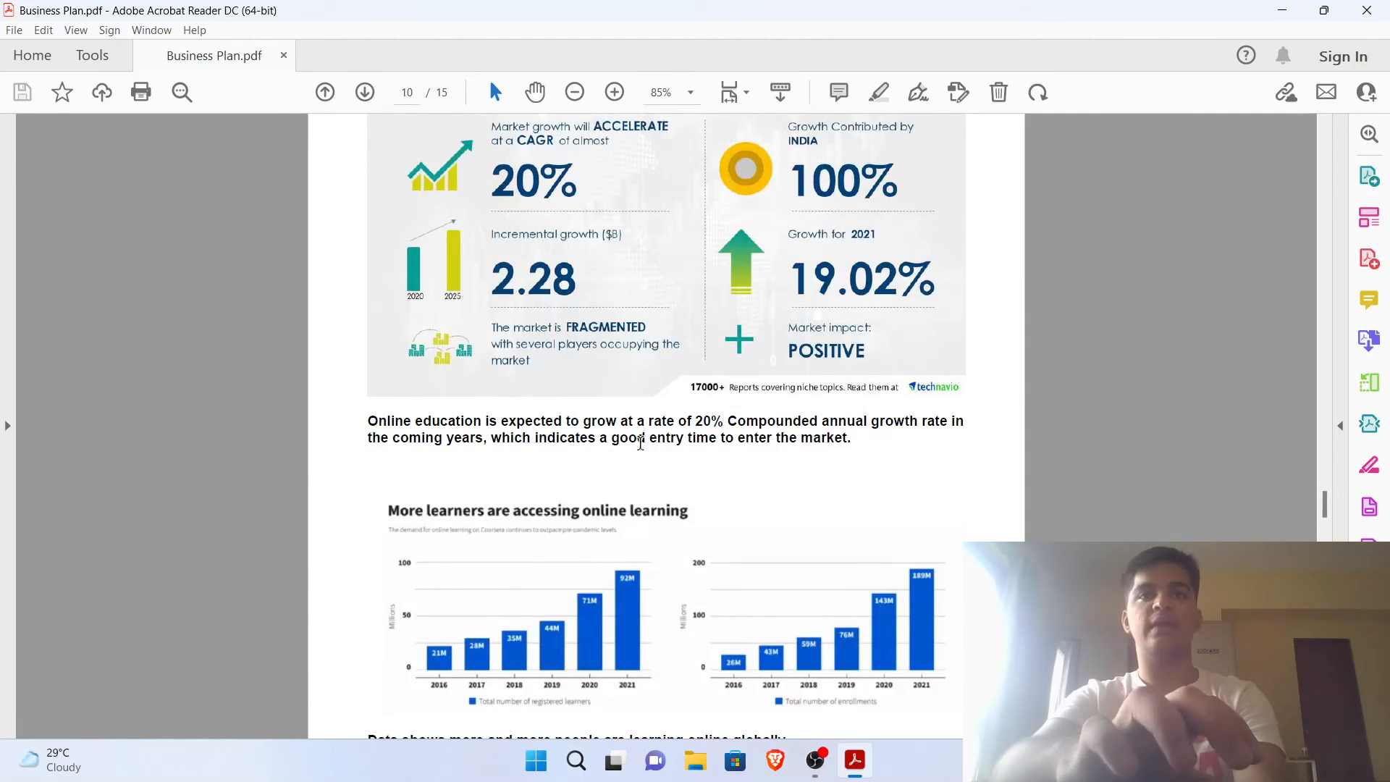
Scroll past page 10's online learning growth bar charts to page 11's top-10 learner countries chart
scroll("up", 3)
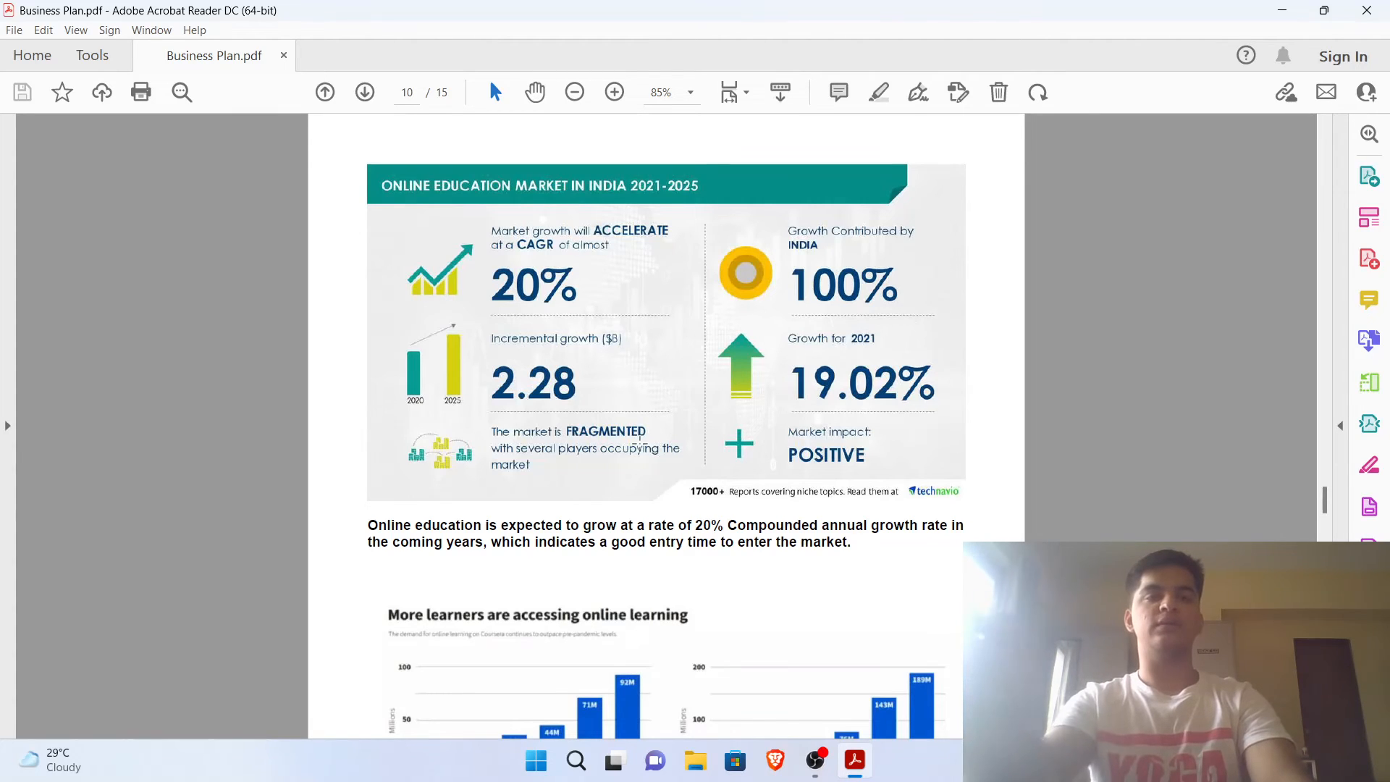
scroll("down", 3)
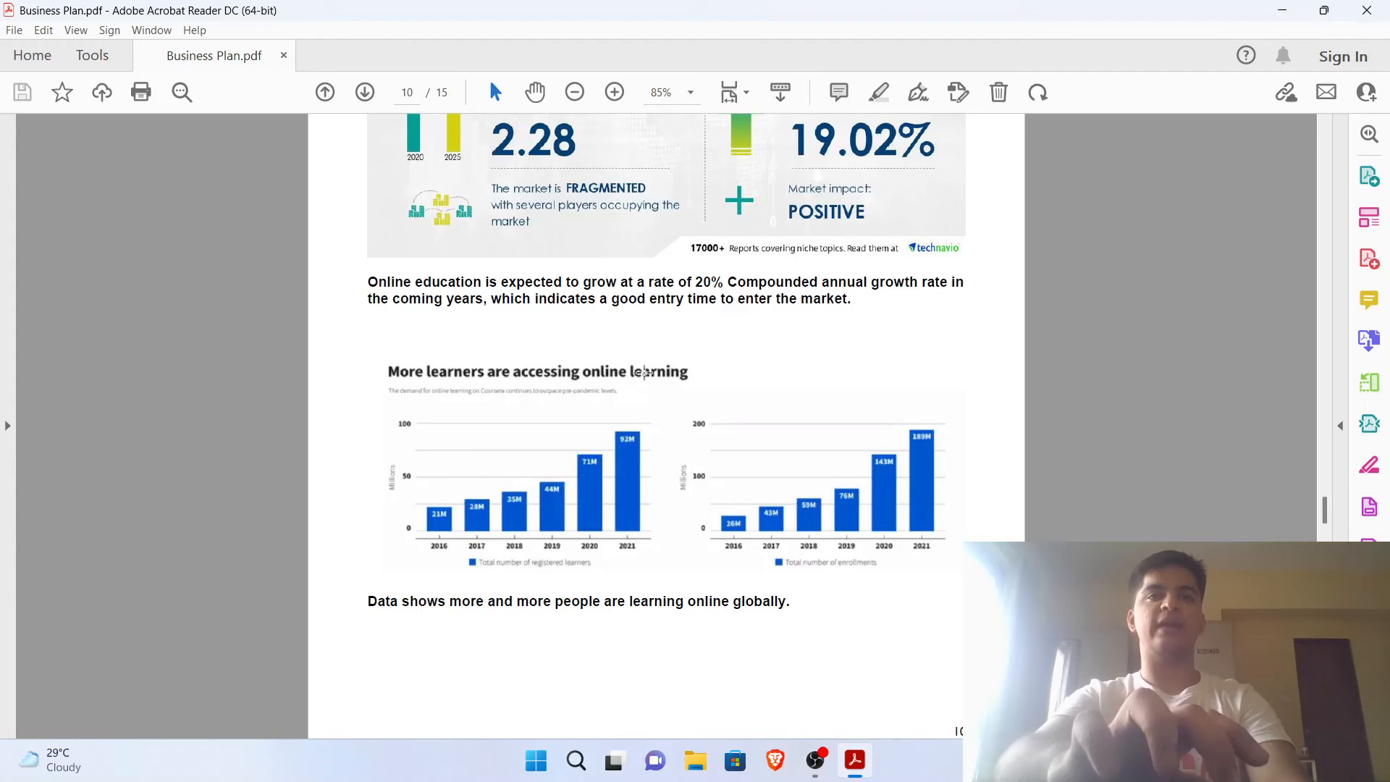
scroll("down", 3)
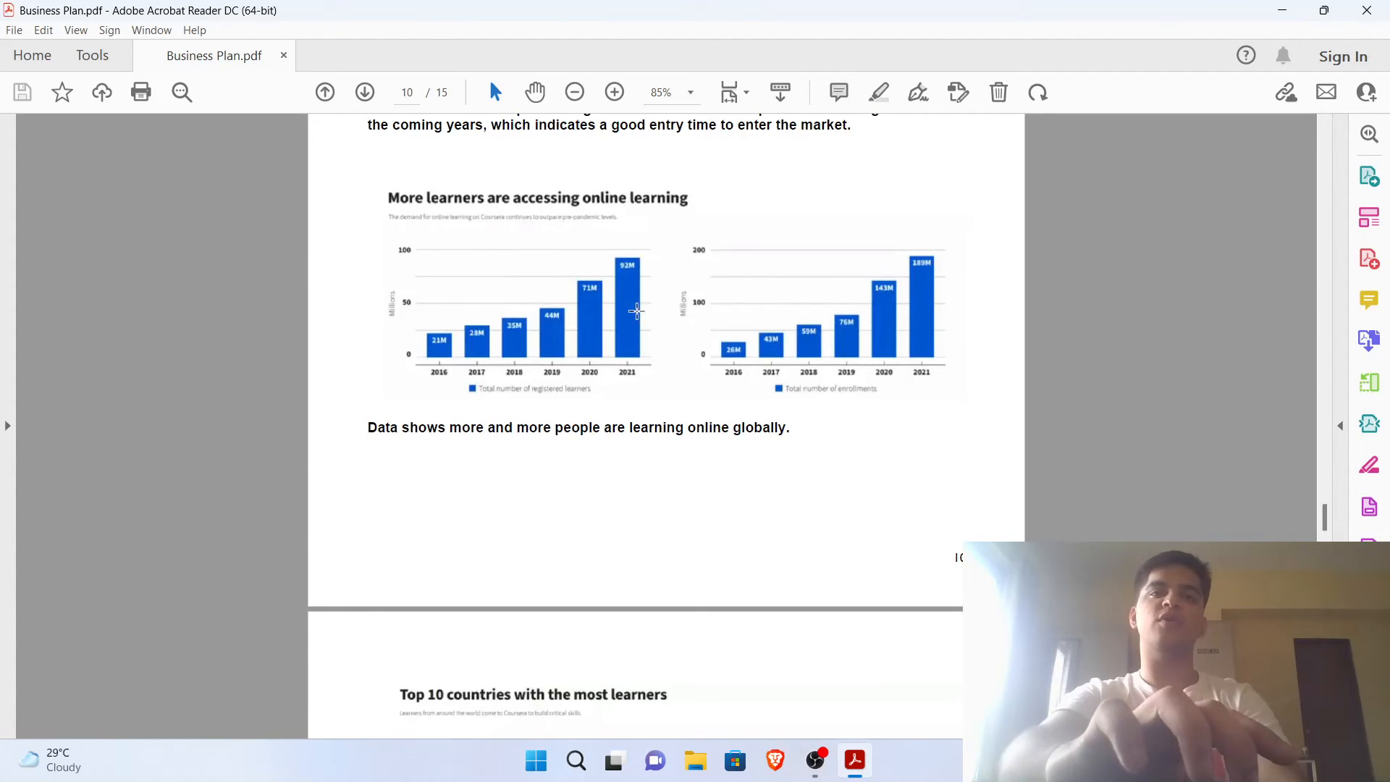
scroll("down", 3)
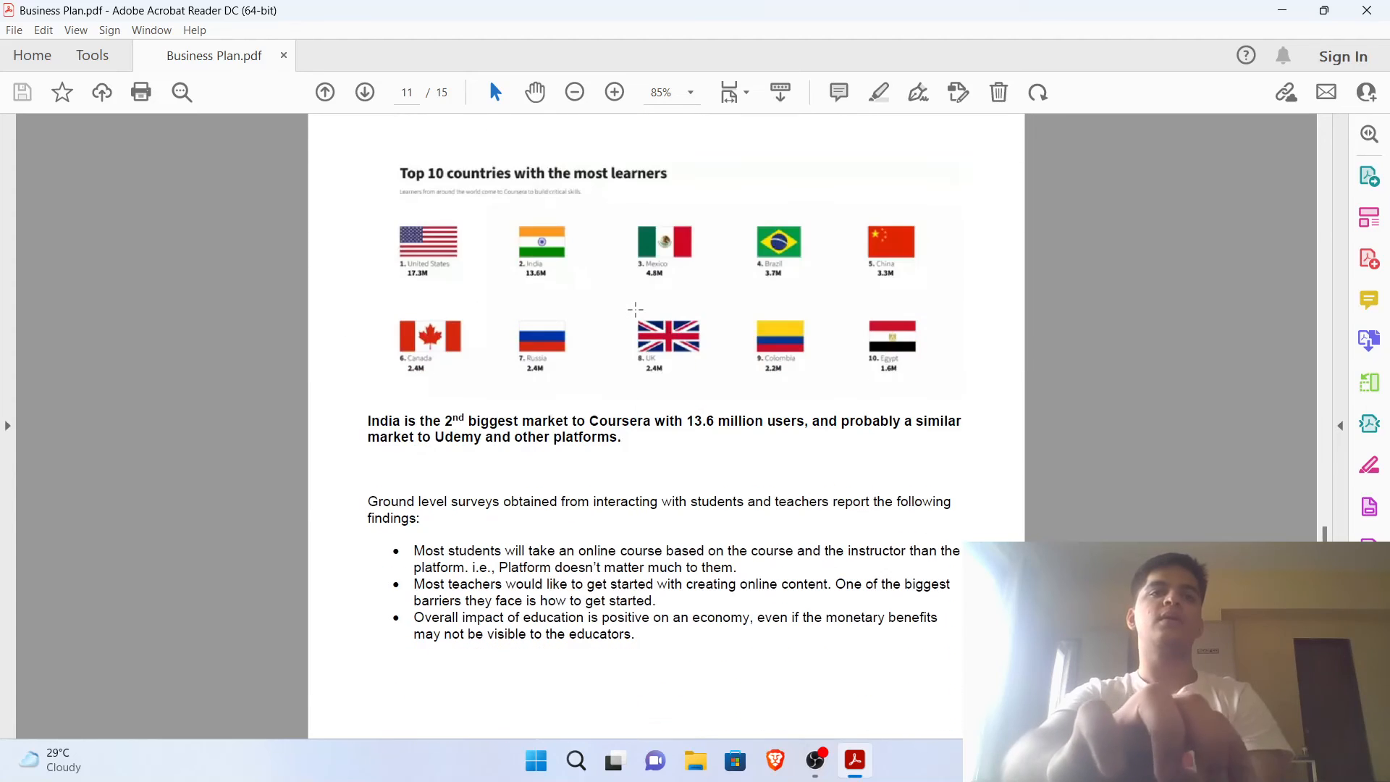
Scroll from page 11's survey findings bullets to the Expenses and Funding section on page 12
scroll("down", 3)
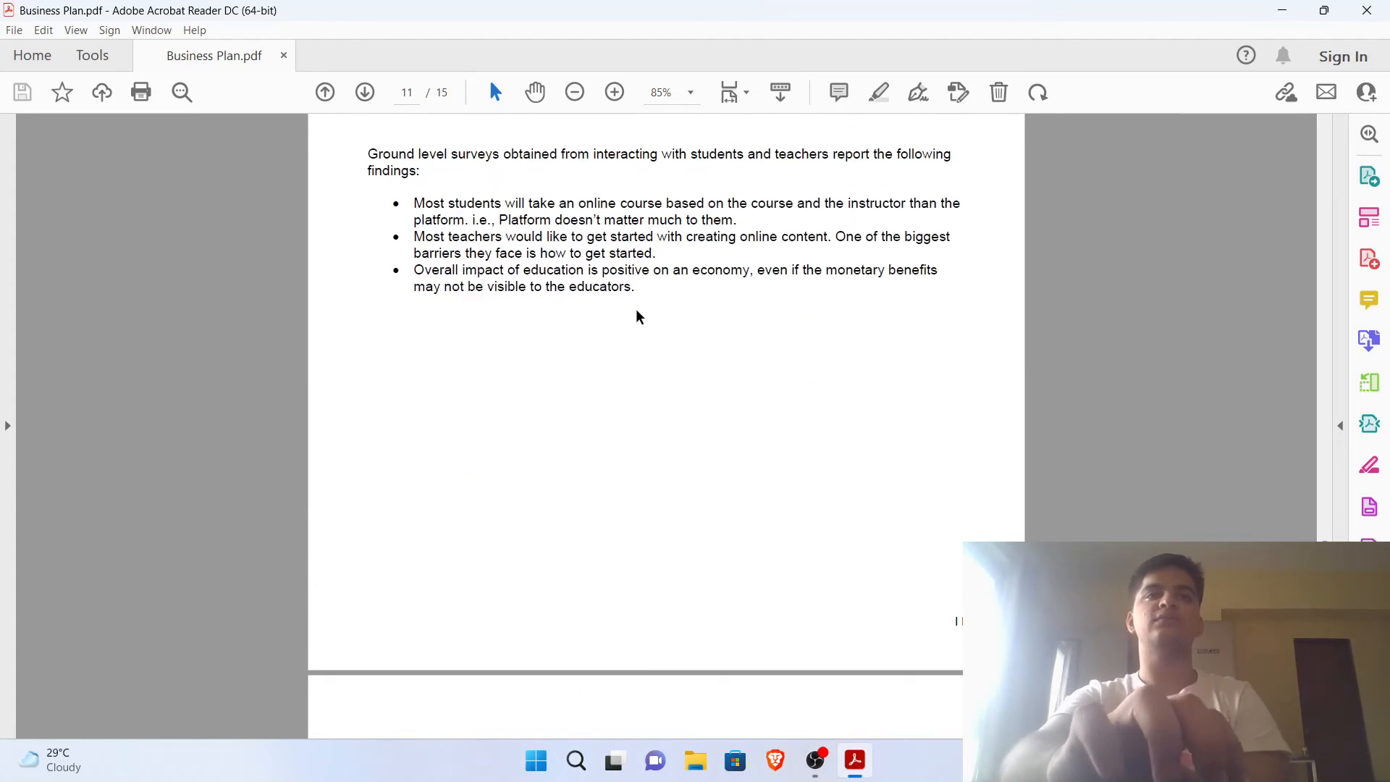
scroll("up", 3)
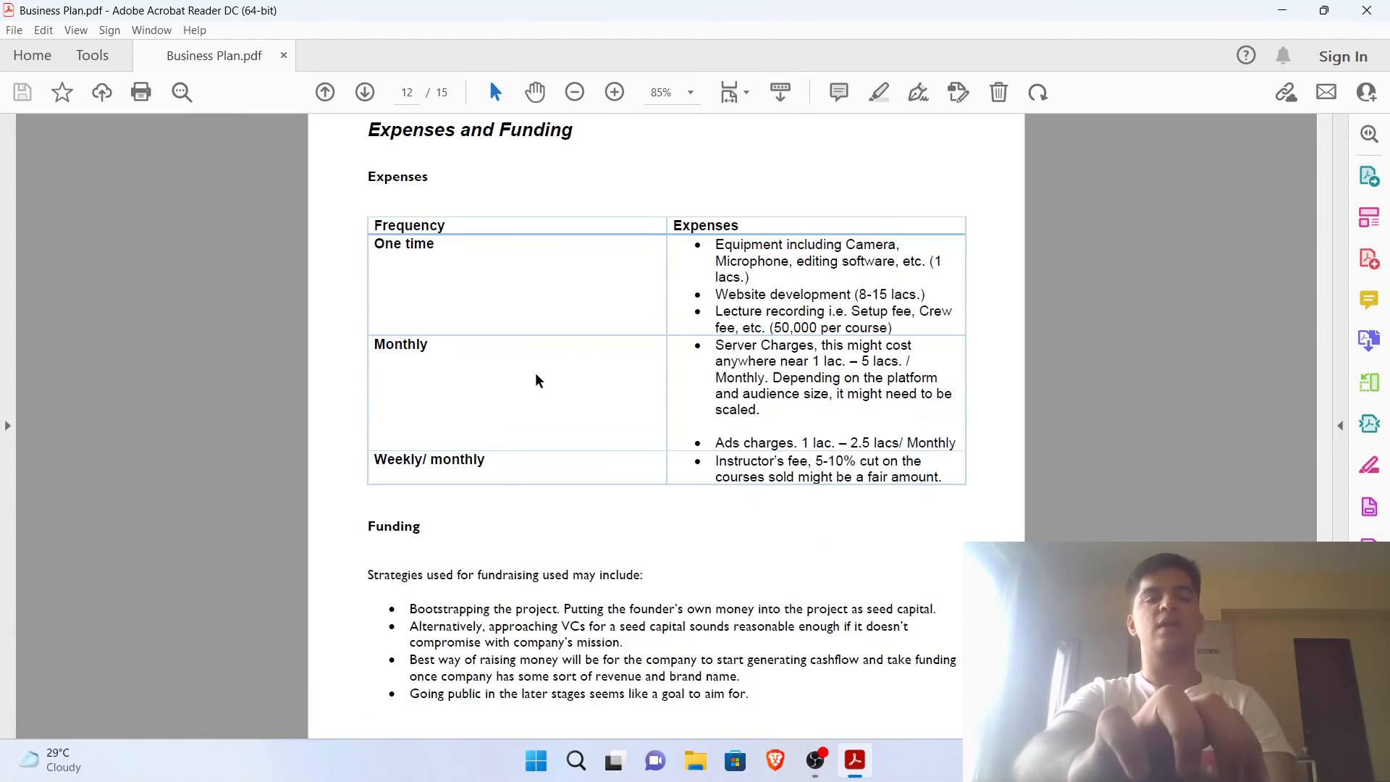
Scroll to show the full Expenses table on page 12, then down to page 13's Pricing Strategy
scroll("up", 3)
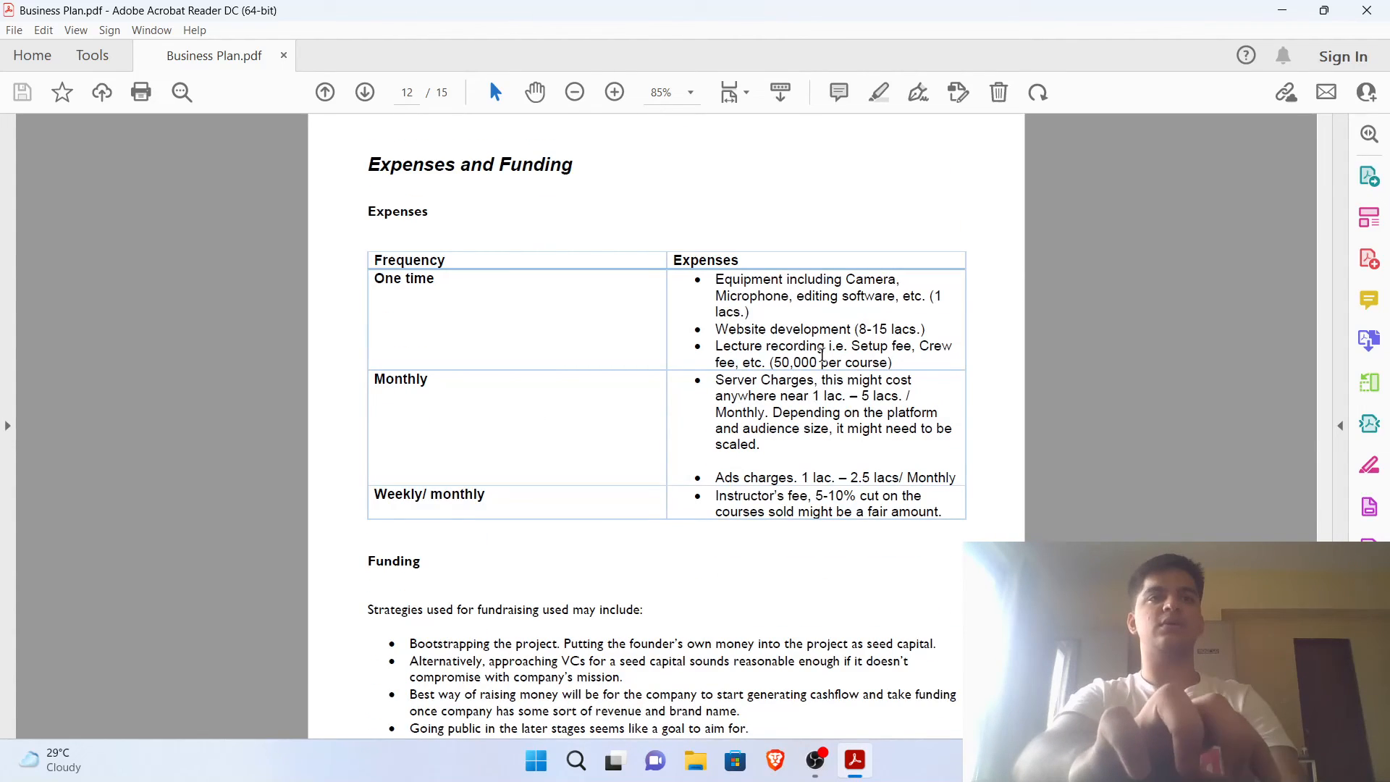
mouse_move(429, 342)
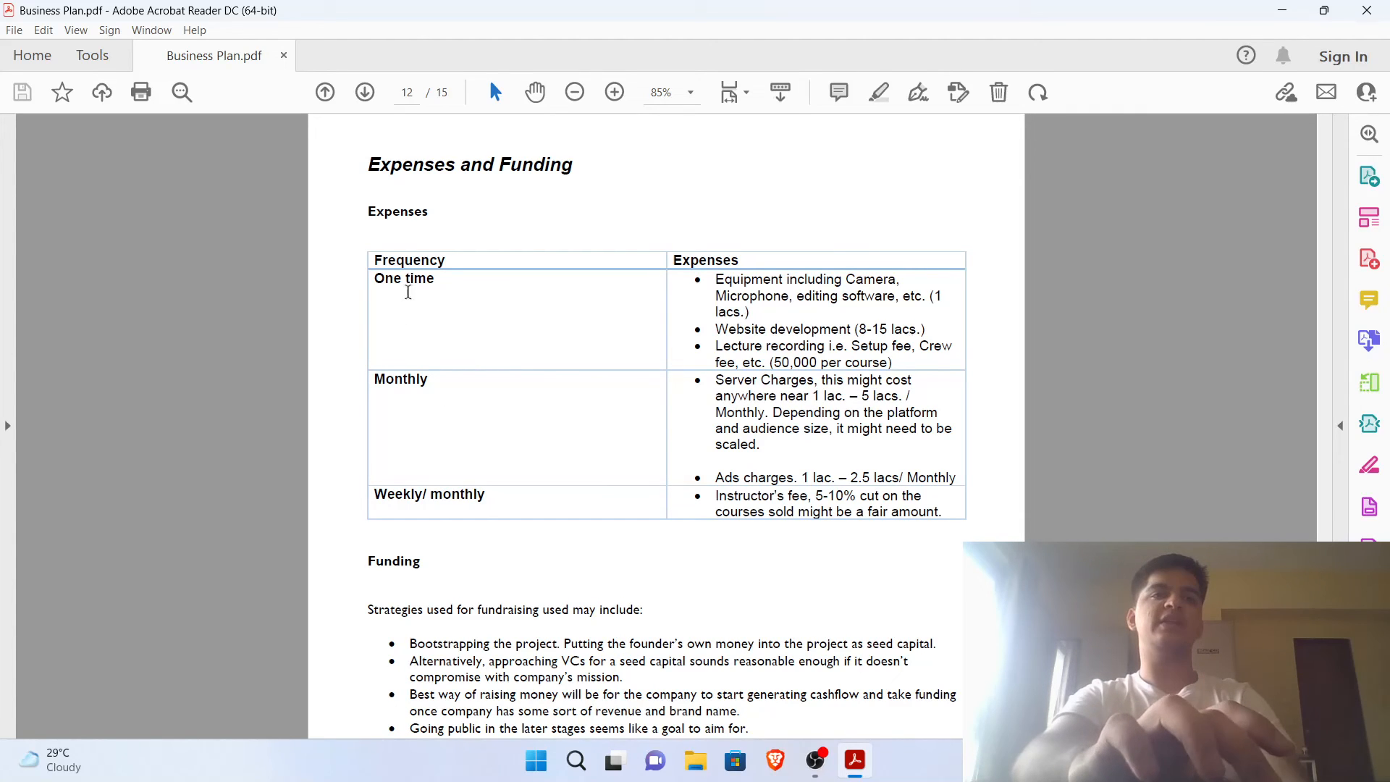
mouse_move(446, 408)
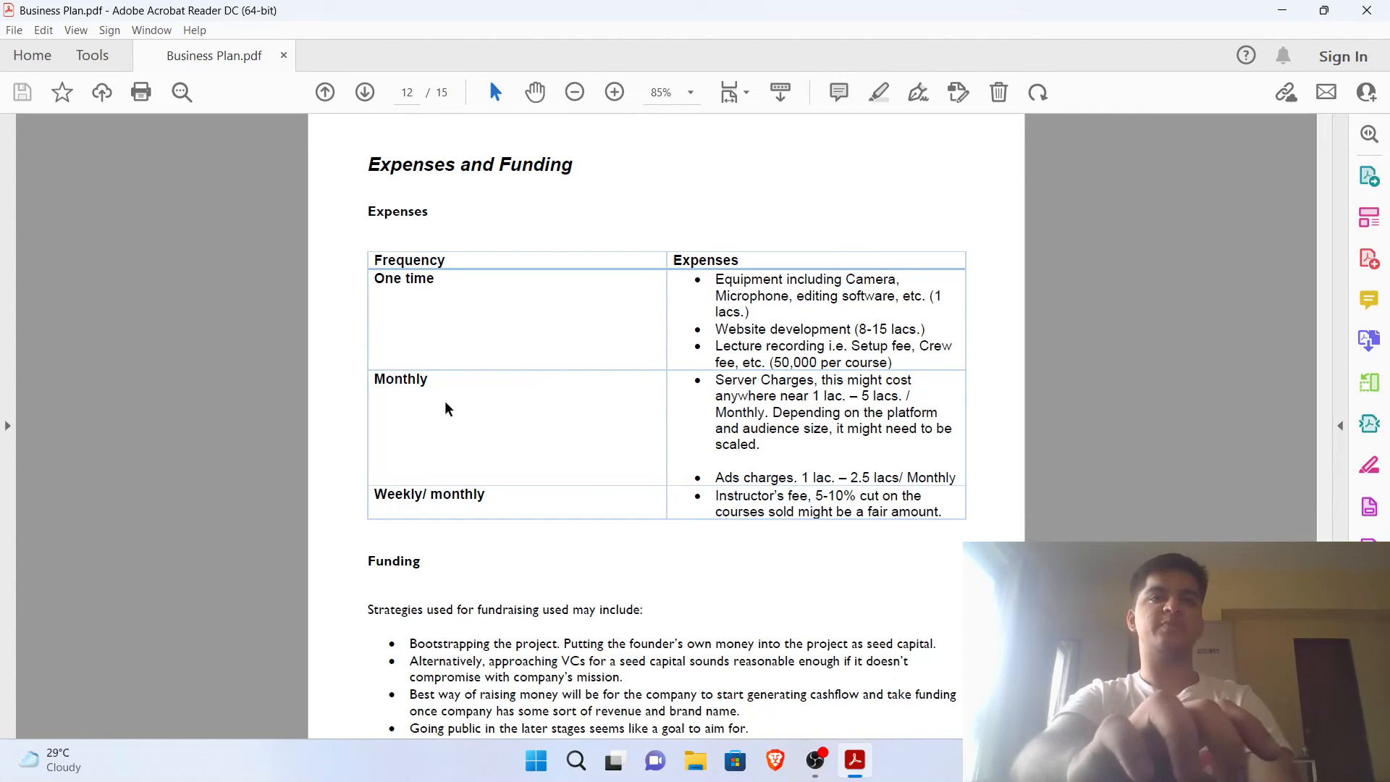
scroll("down", 3)
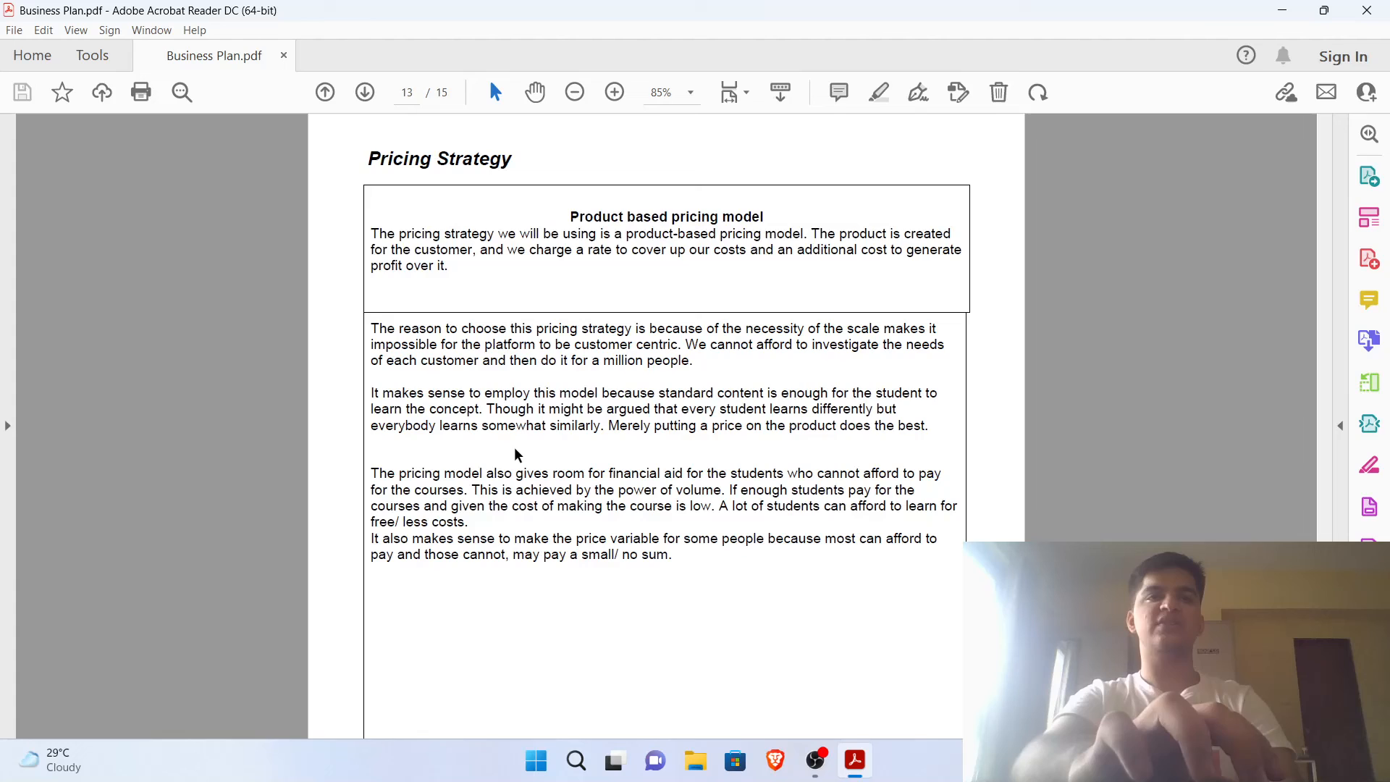
mouse_move(717, 301)
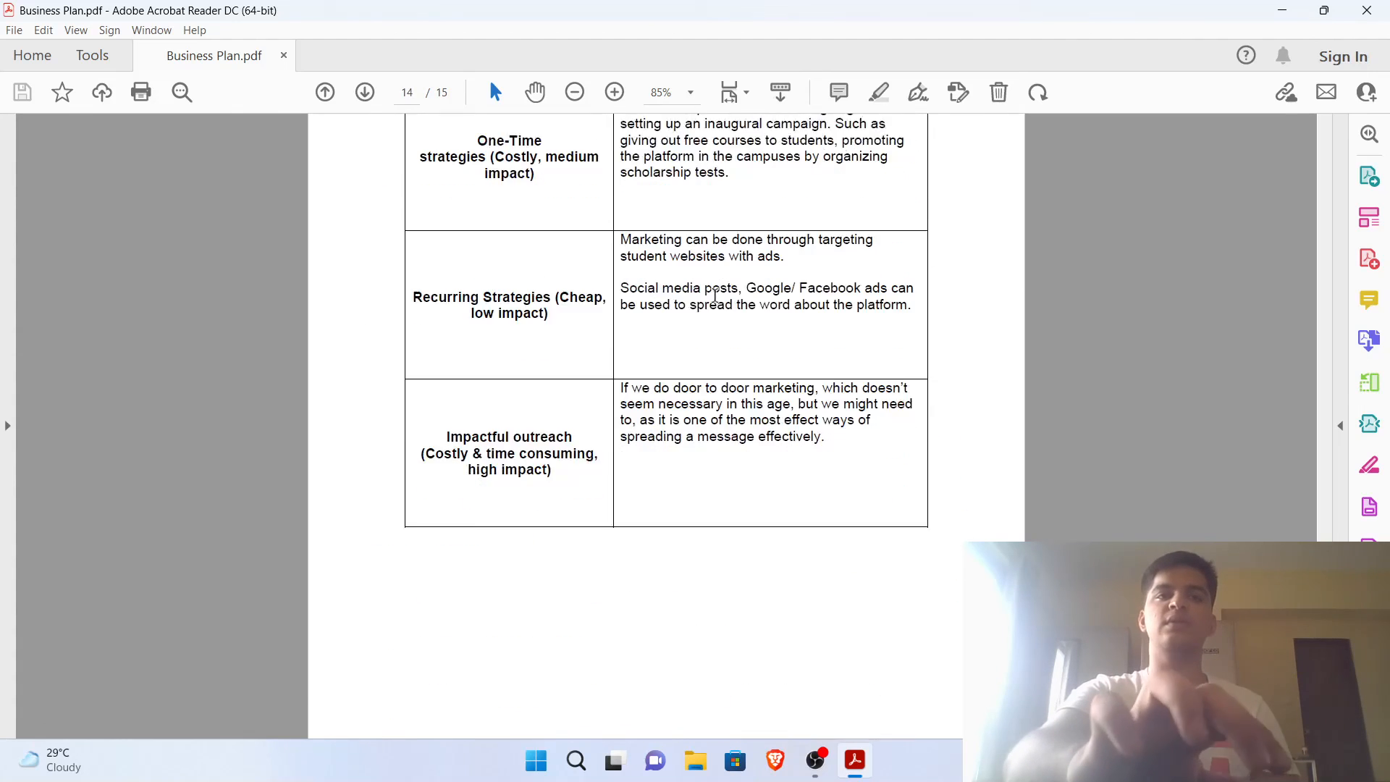
Review the Outreach Strategy heading, then jump to page 15, the Operational Plan
scroll("up", 3)
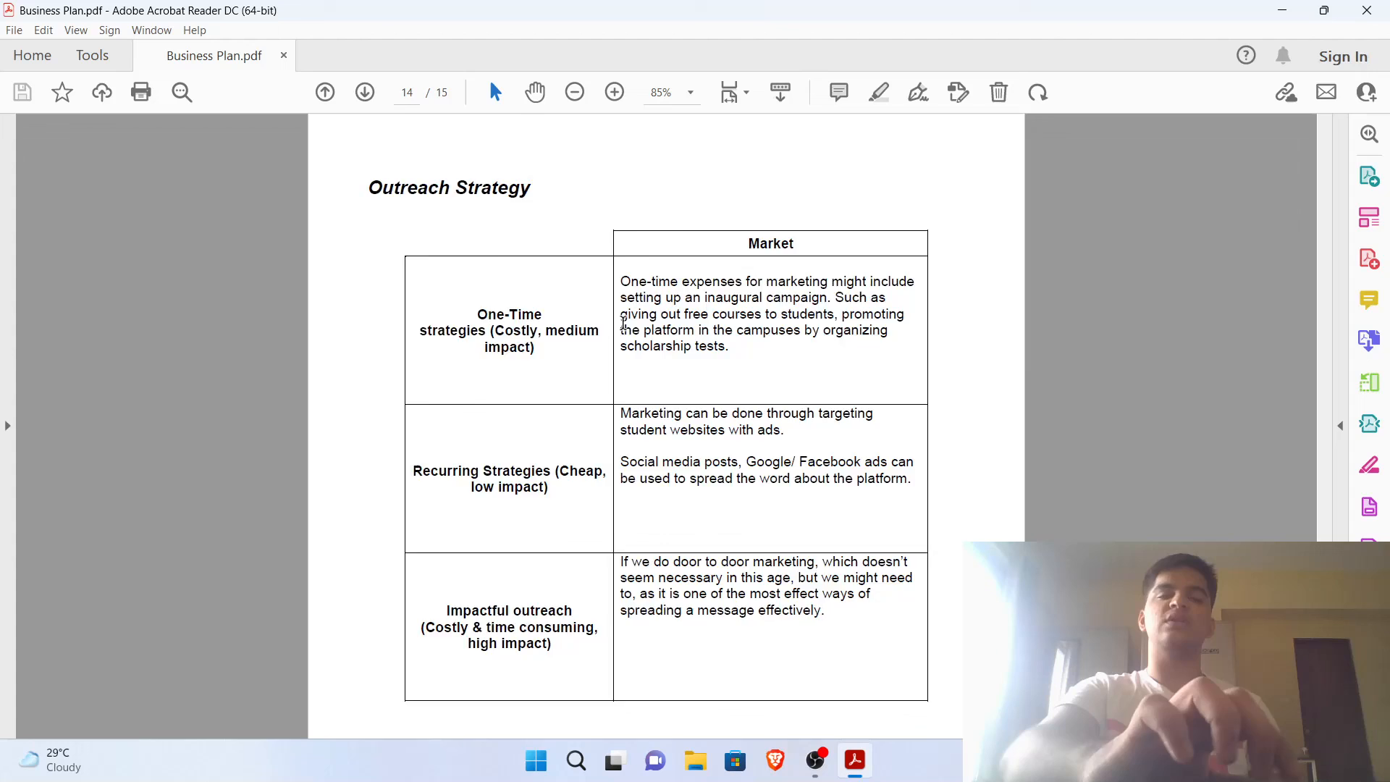
left_click(365, 93)
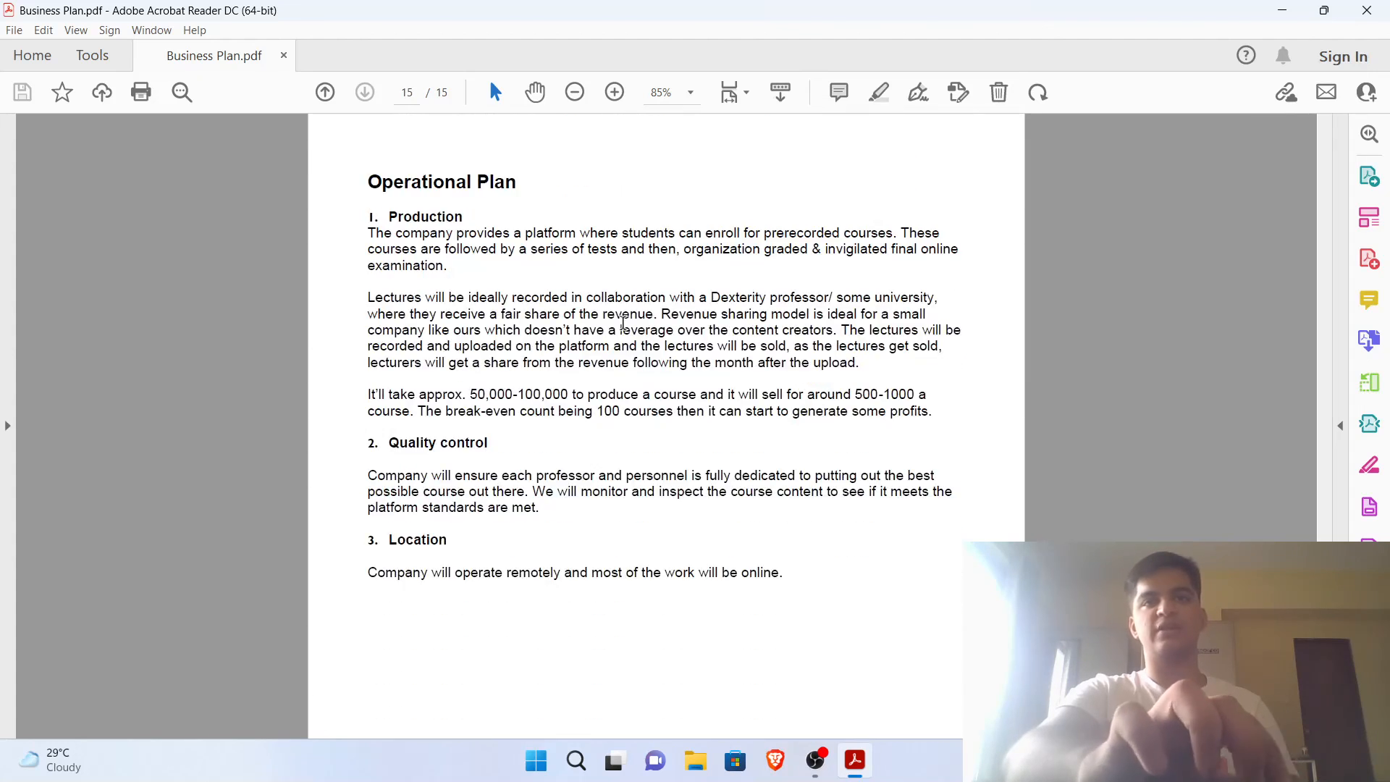